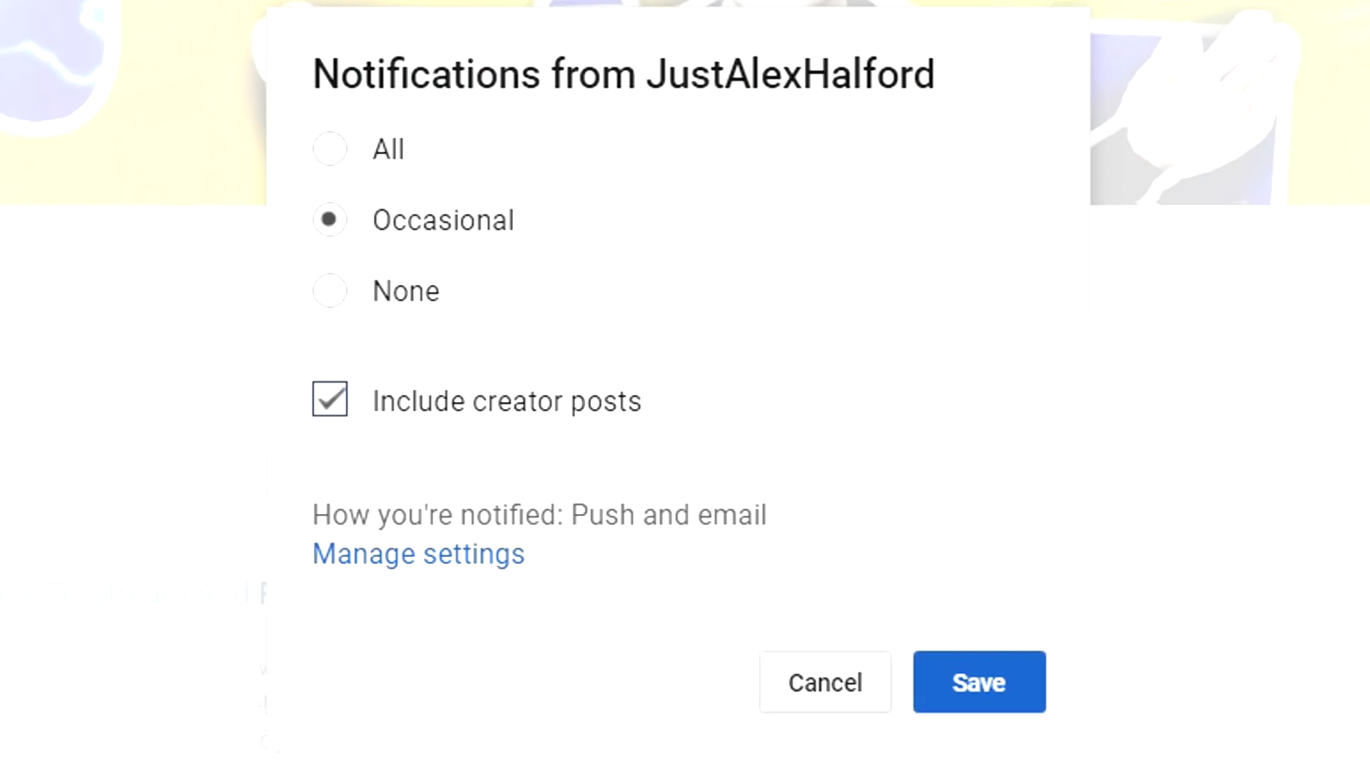
Step: Save the channel's Occasional notification setting with creator posts included
left_click(330, 148)
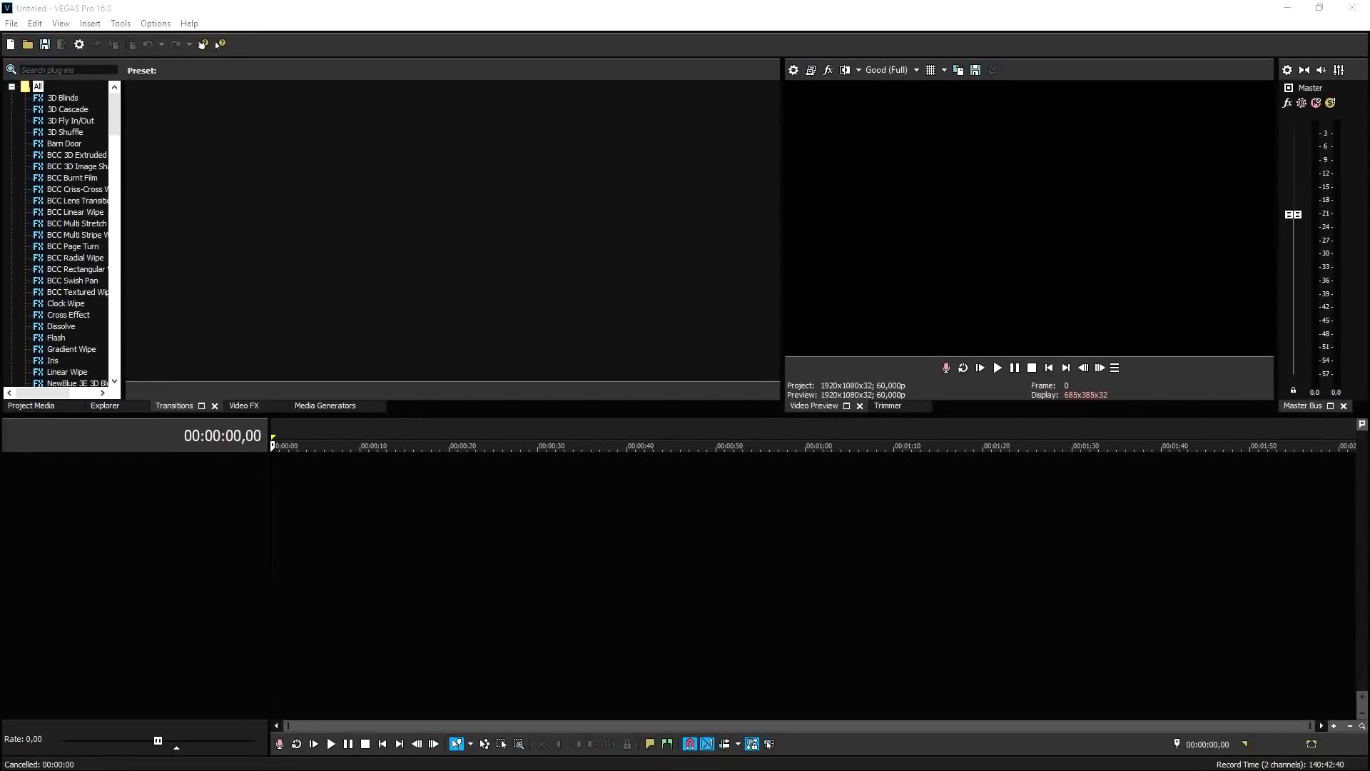
mouse_move(1122, 102)
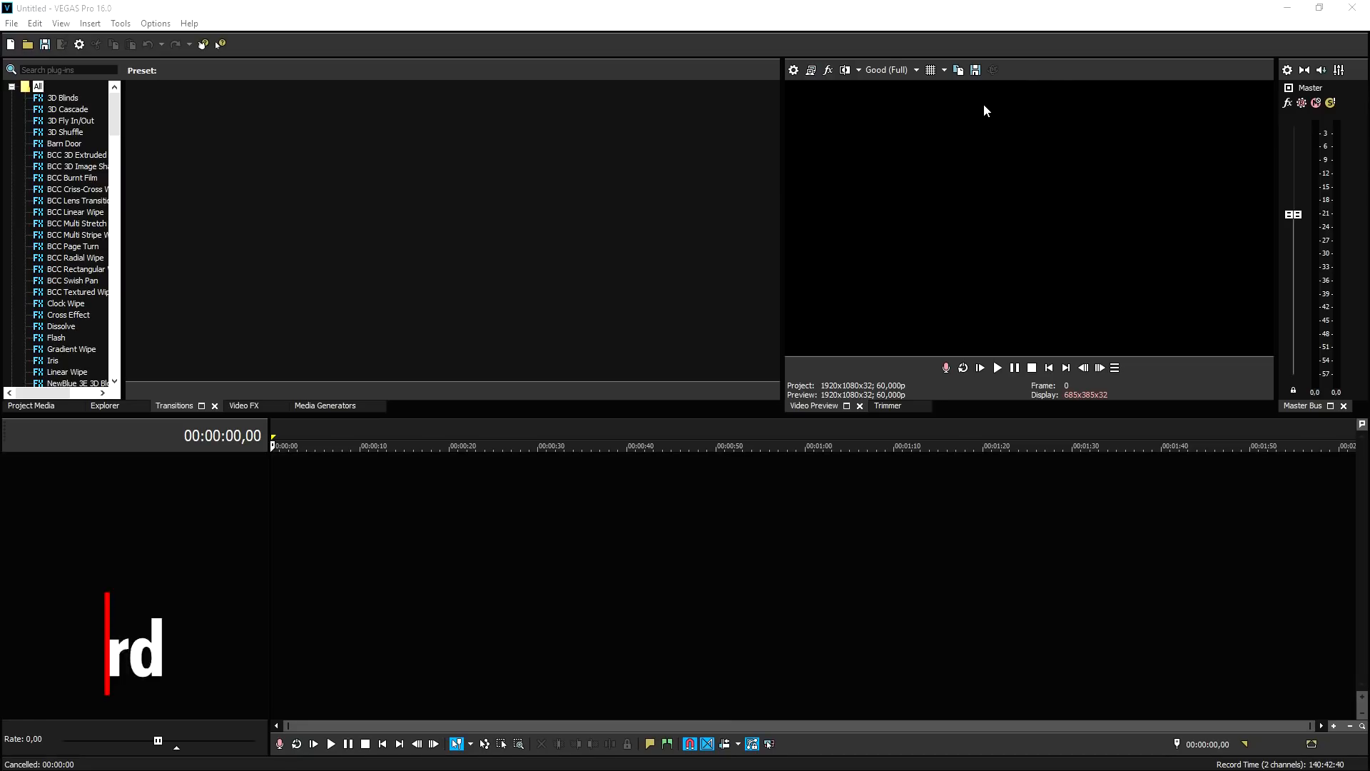
Step: Enter 'Alex Halford', then show the Checkerboard presets under Media Generators
type("Alex Halford")
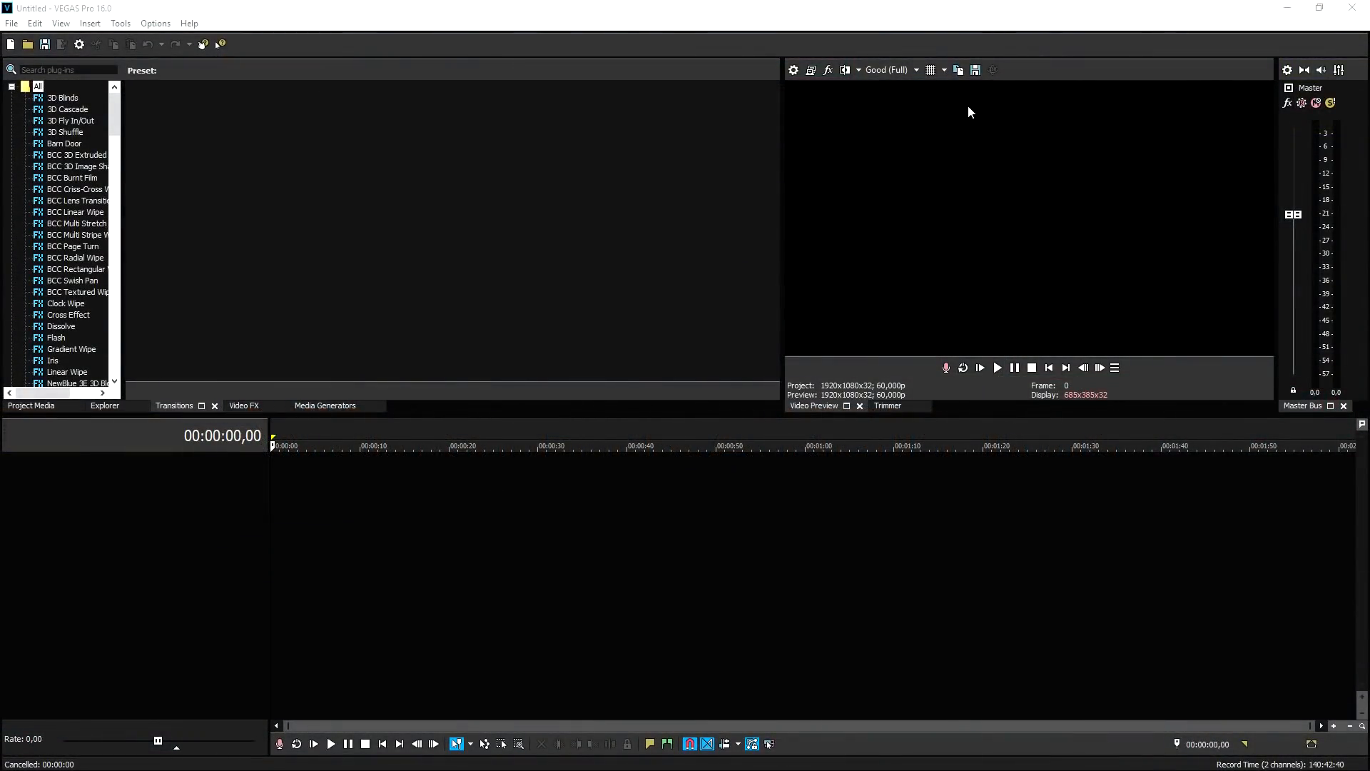
mouse_move(669, 255)
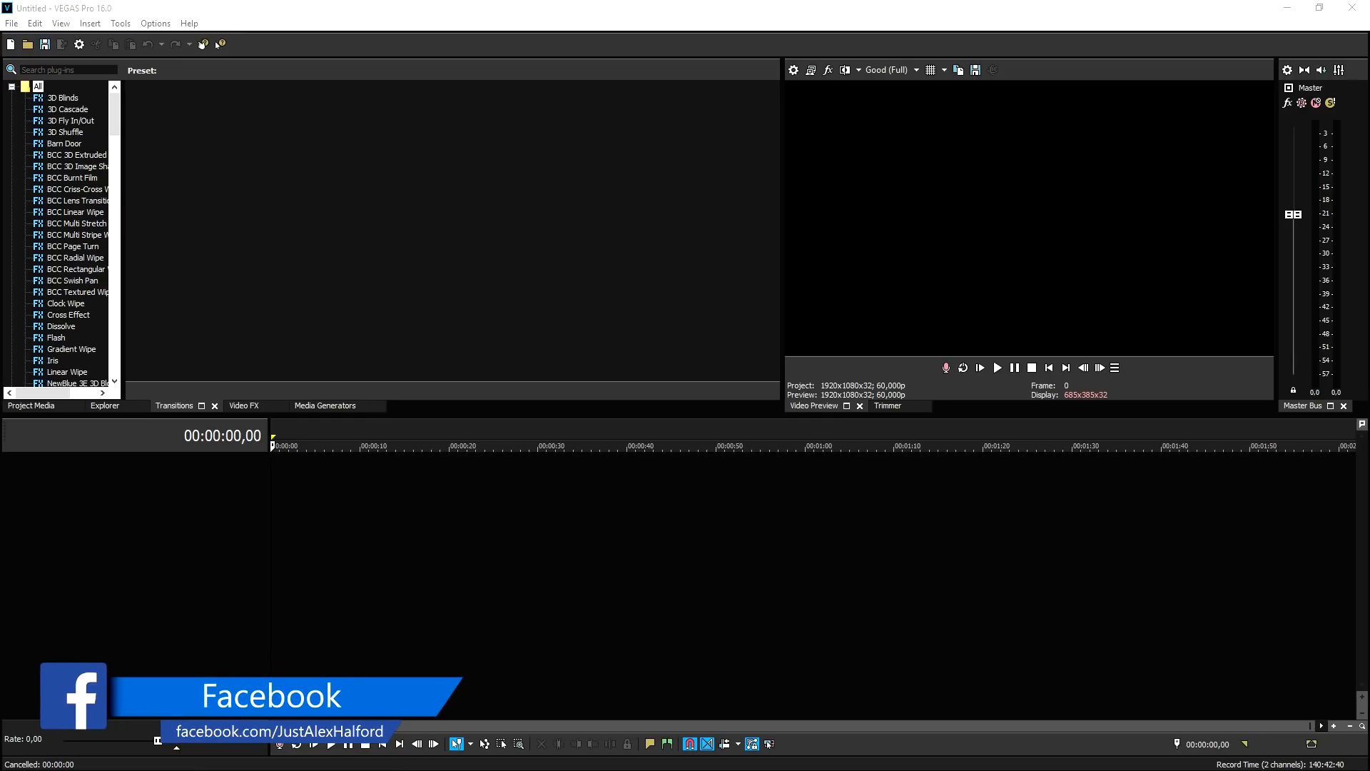
mouse_move(1342, 254)
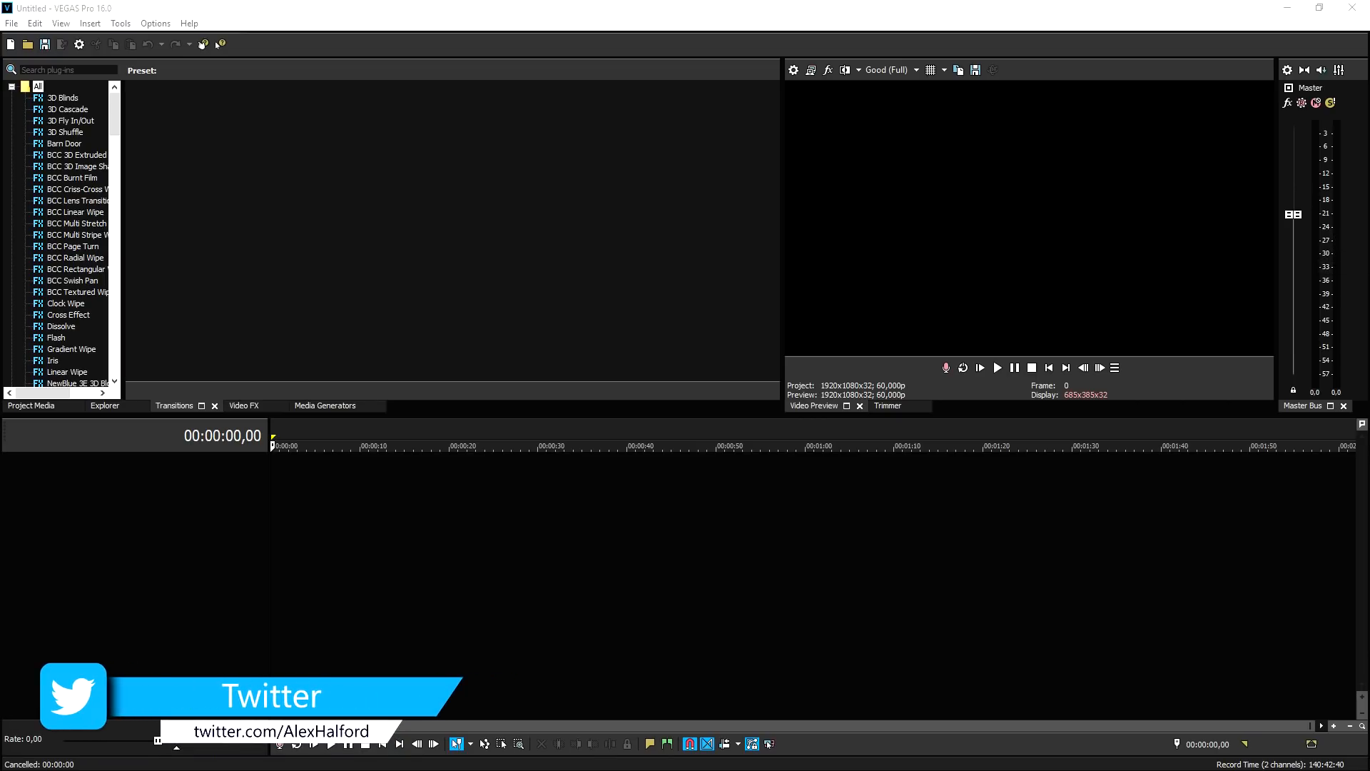
mouse_move(610, 424)
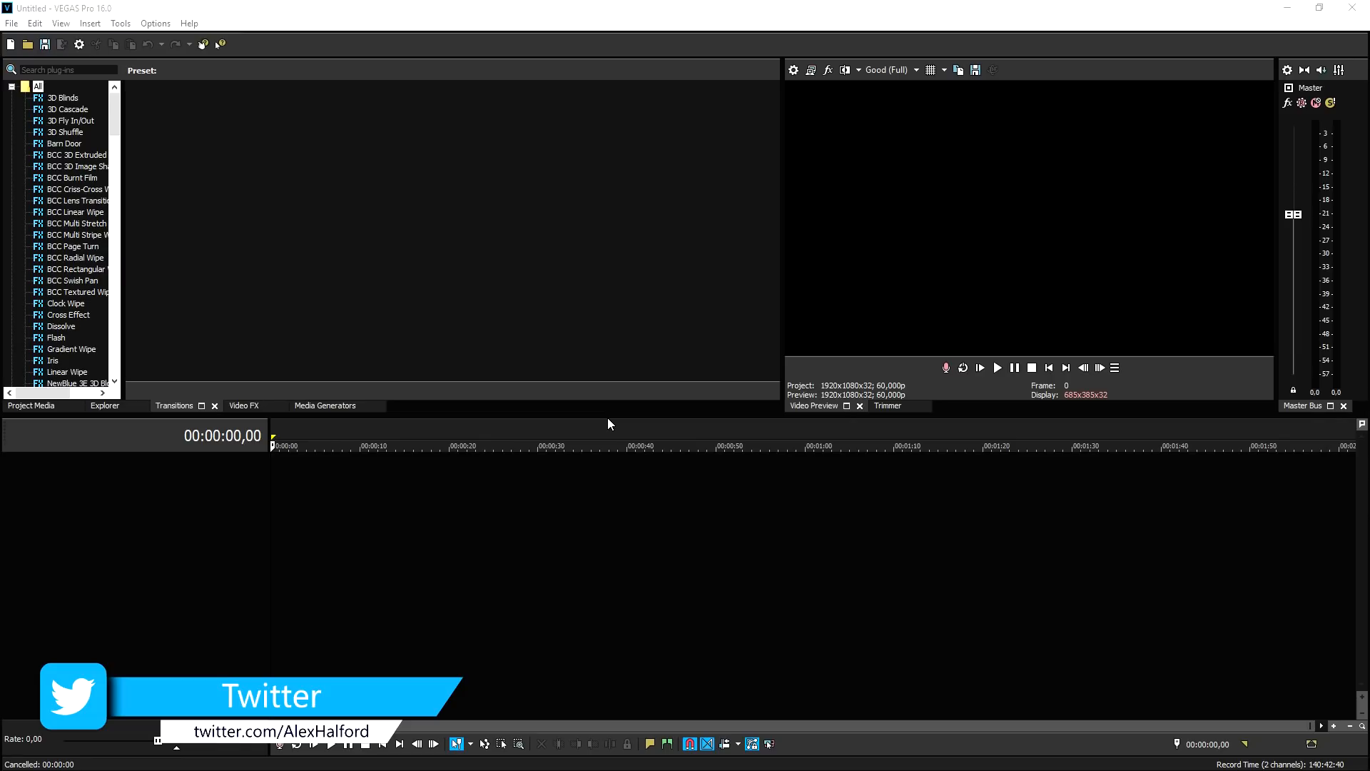
left_click(324, 405)
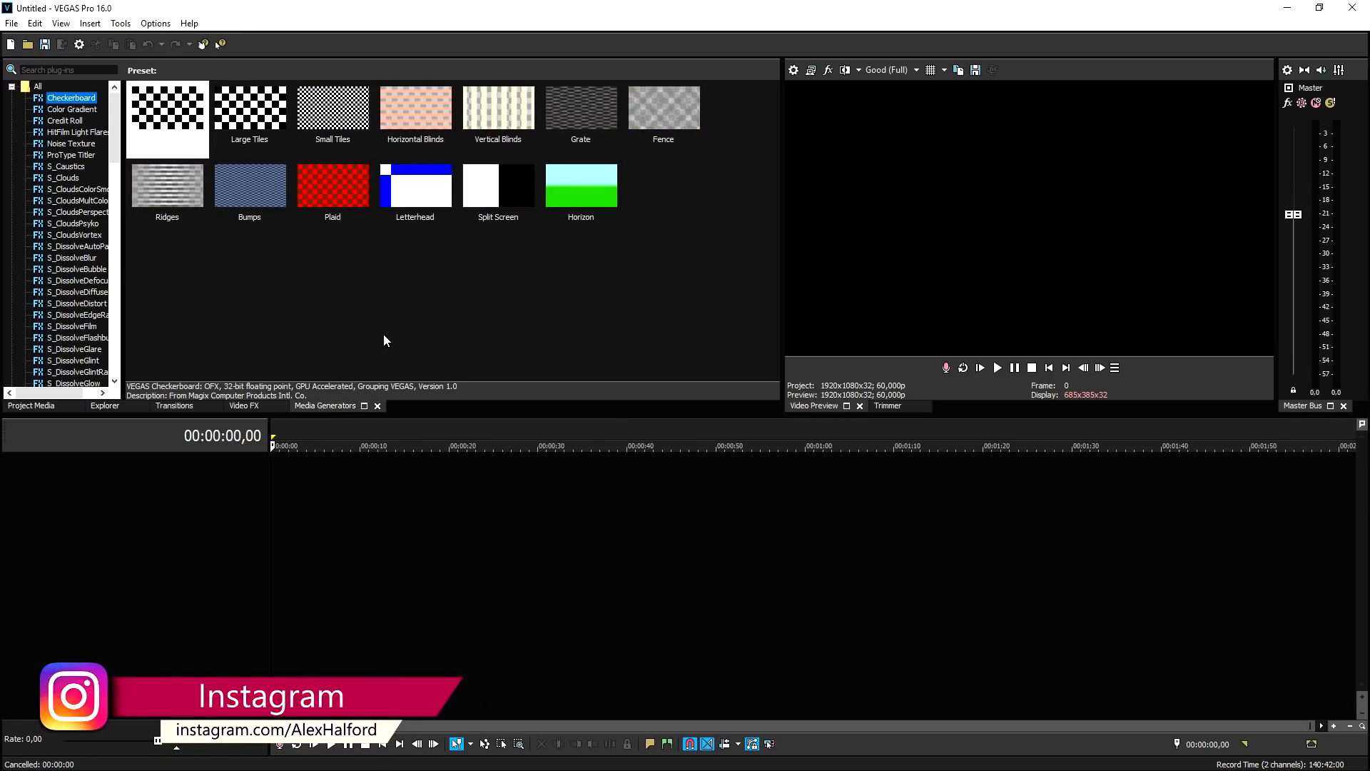
Step: Add two Checkerboard preset clips, including Horizon, overlapping on the timeline
left_click(498, 184)
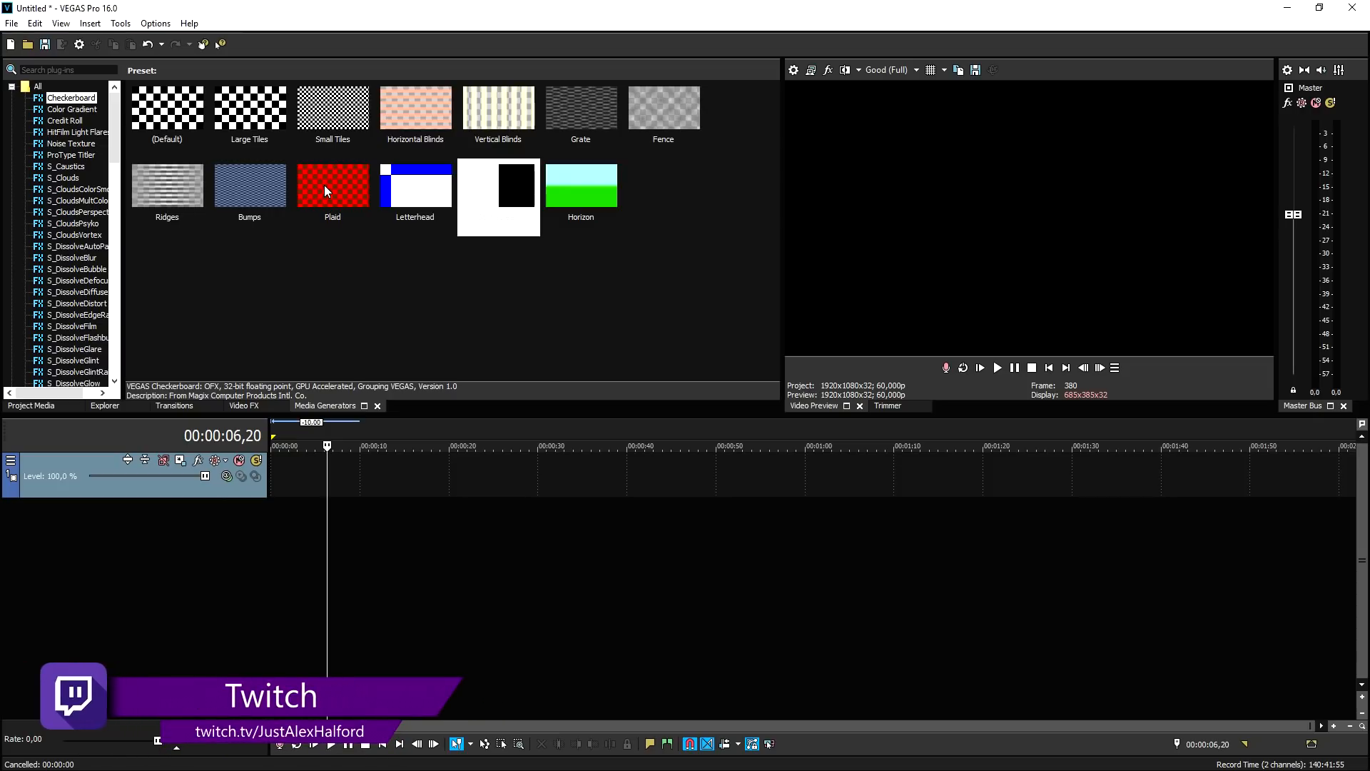
left_click(580, 183)
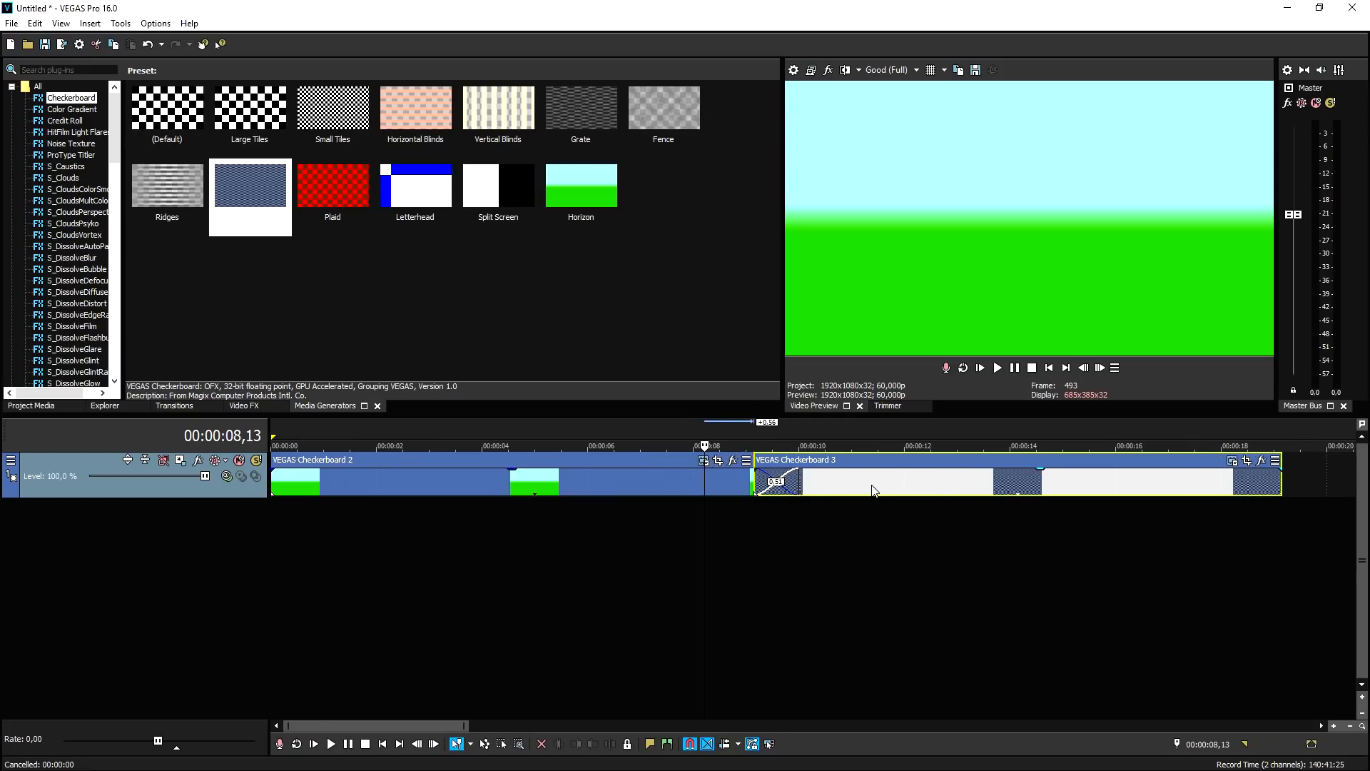
Step: Select VEGAS Checkerboard 3 and nudge it right to shorten the overlap
left_click(705, 445)
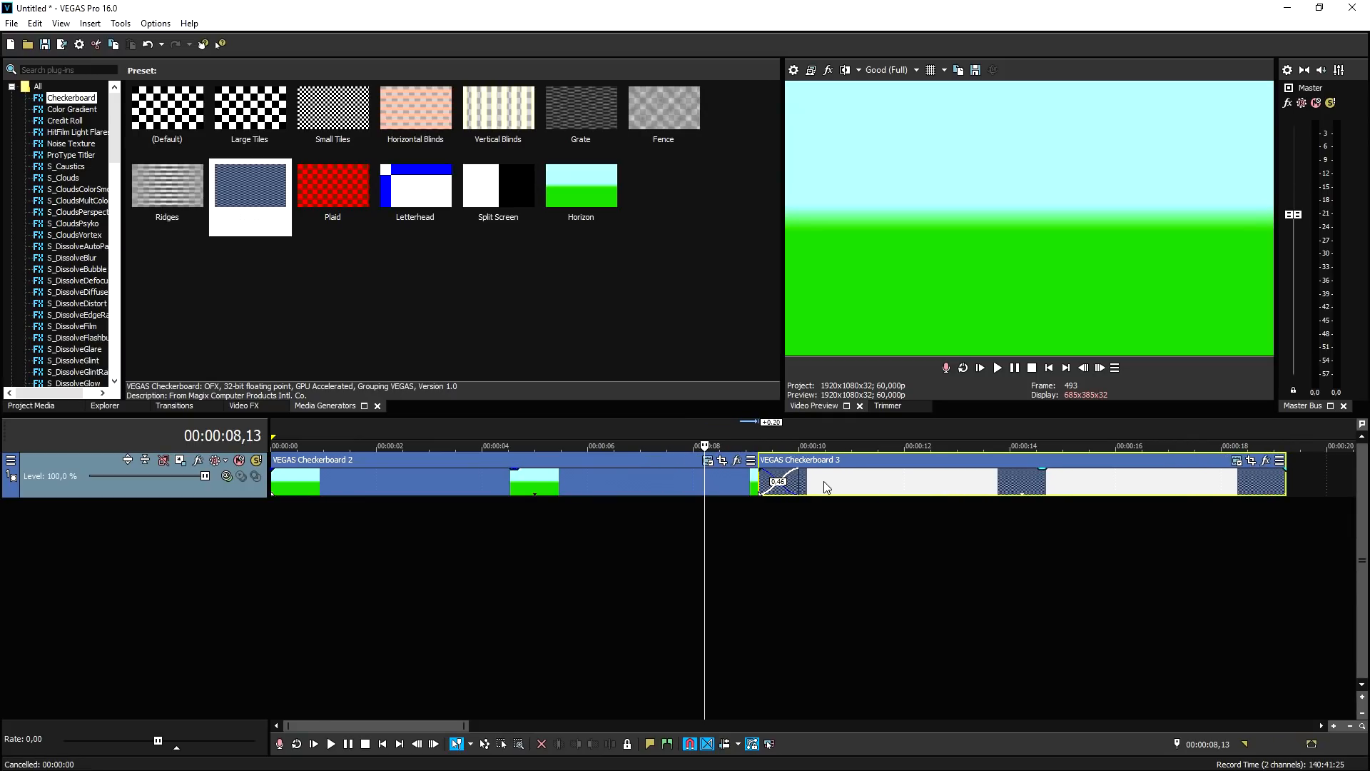
mouse_move(813, 491)
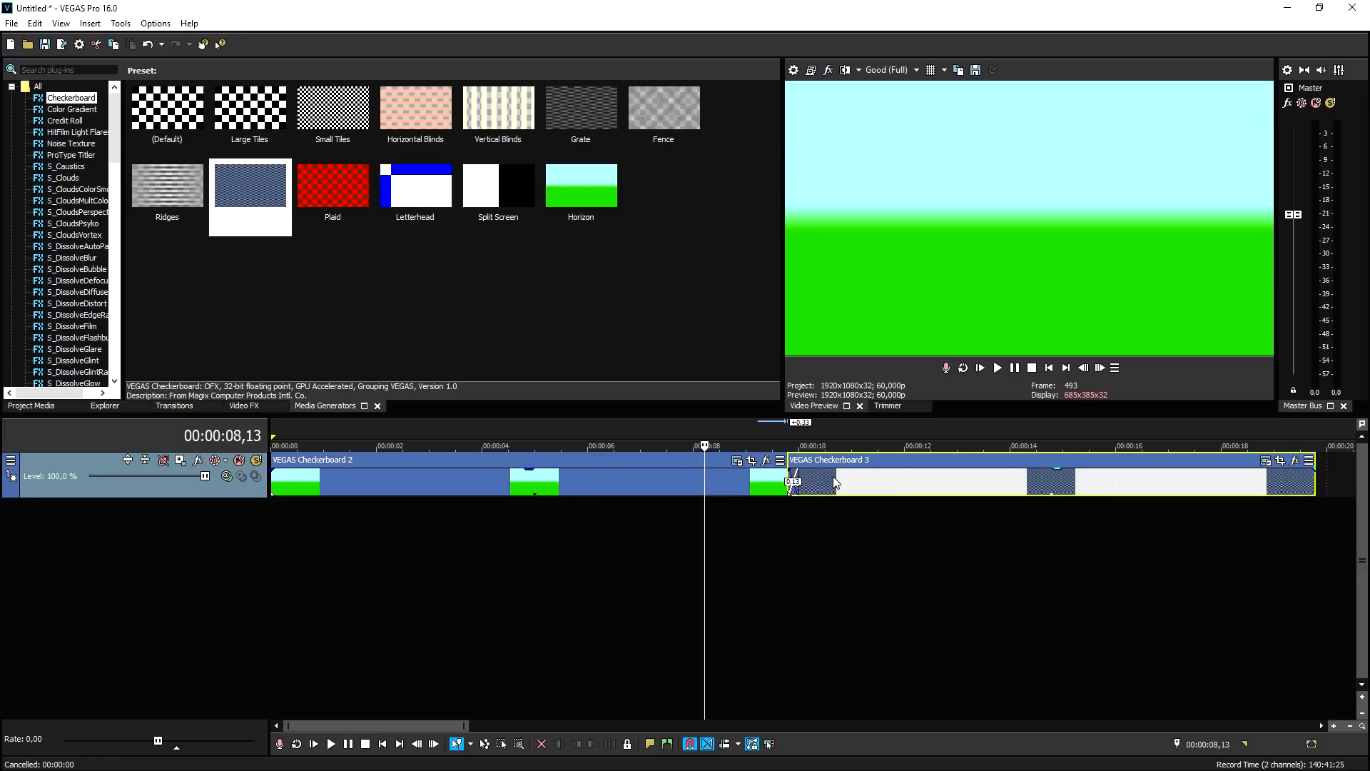
mouse_move(772, 433)
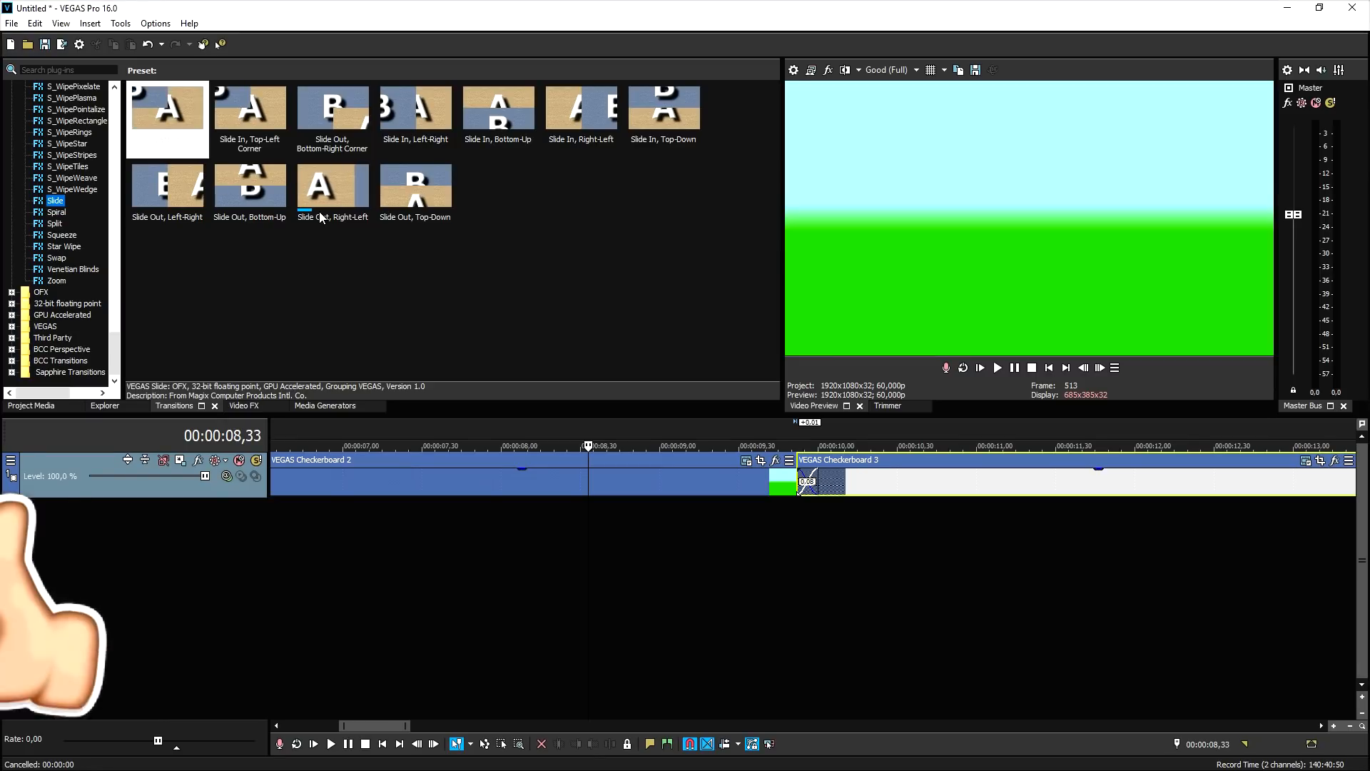
Step: Pick the Slide Out, Right-Left preset for the clip overlap
left_click(332, 187)
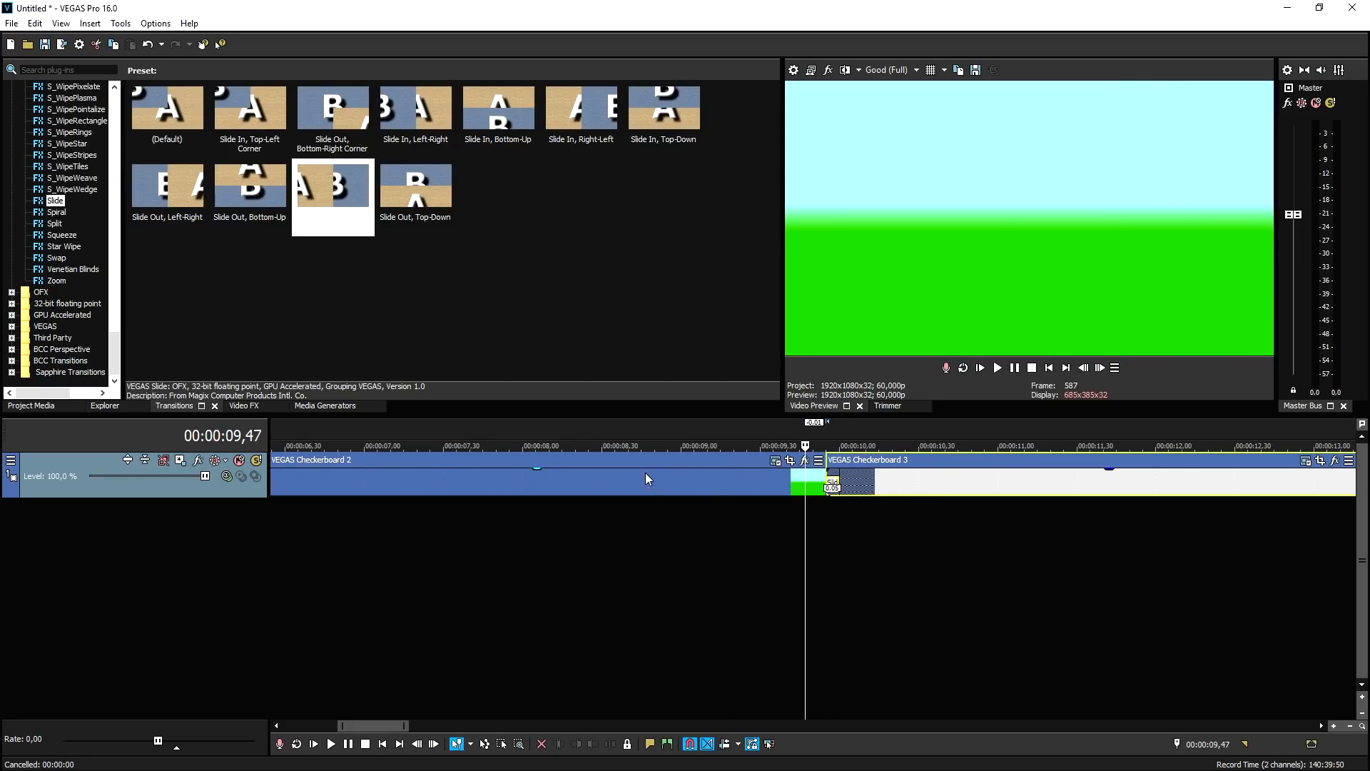
mouse_move(656, 462)
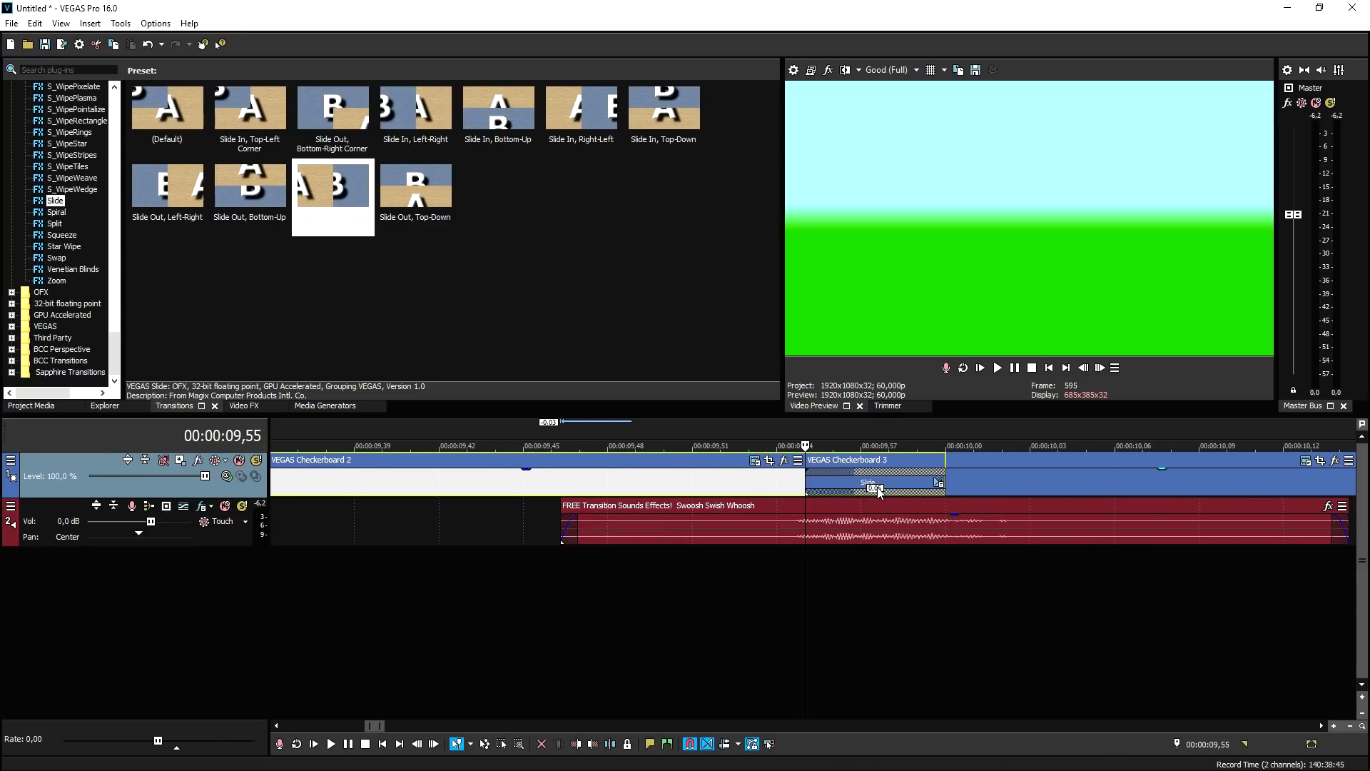
mouse_move(861, 450)
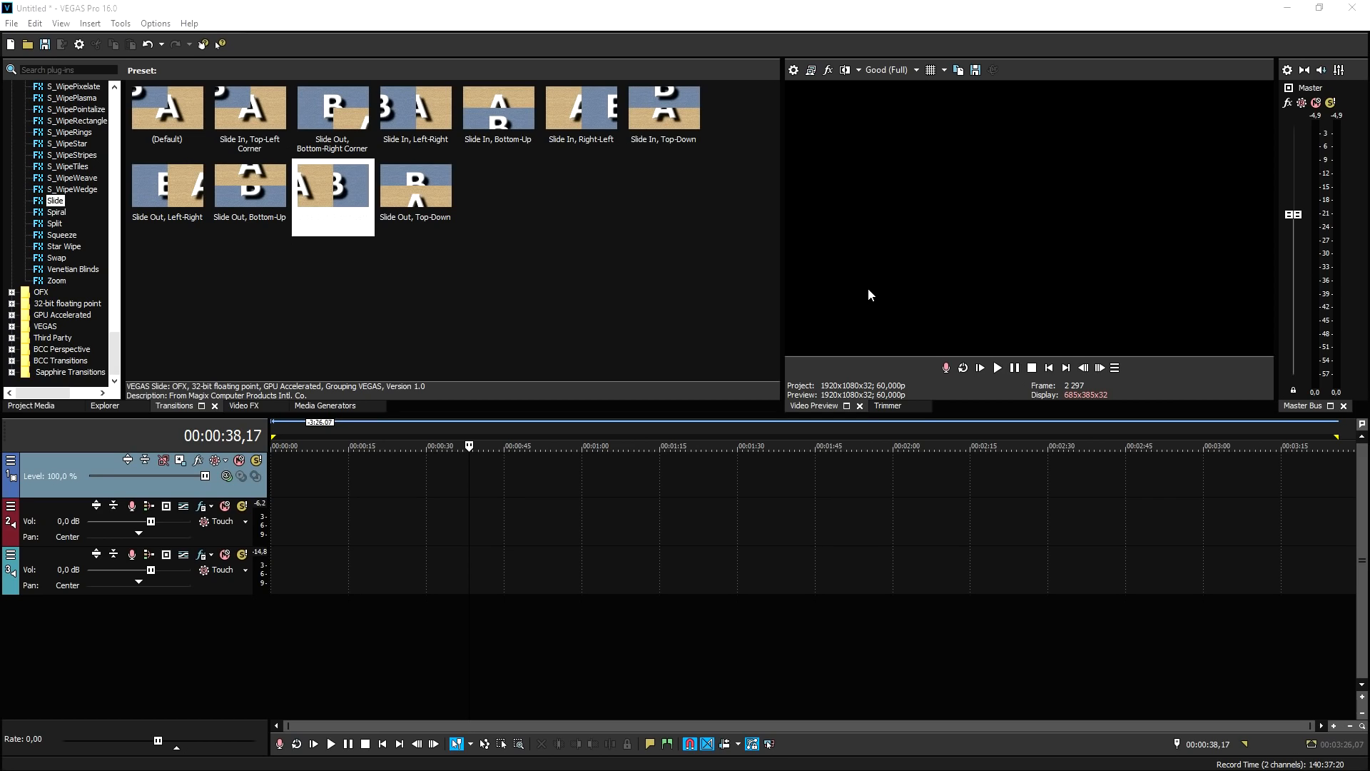
mouse_move(573, 208)
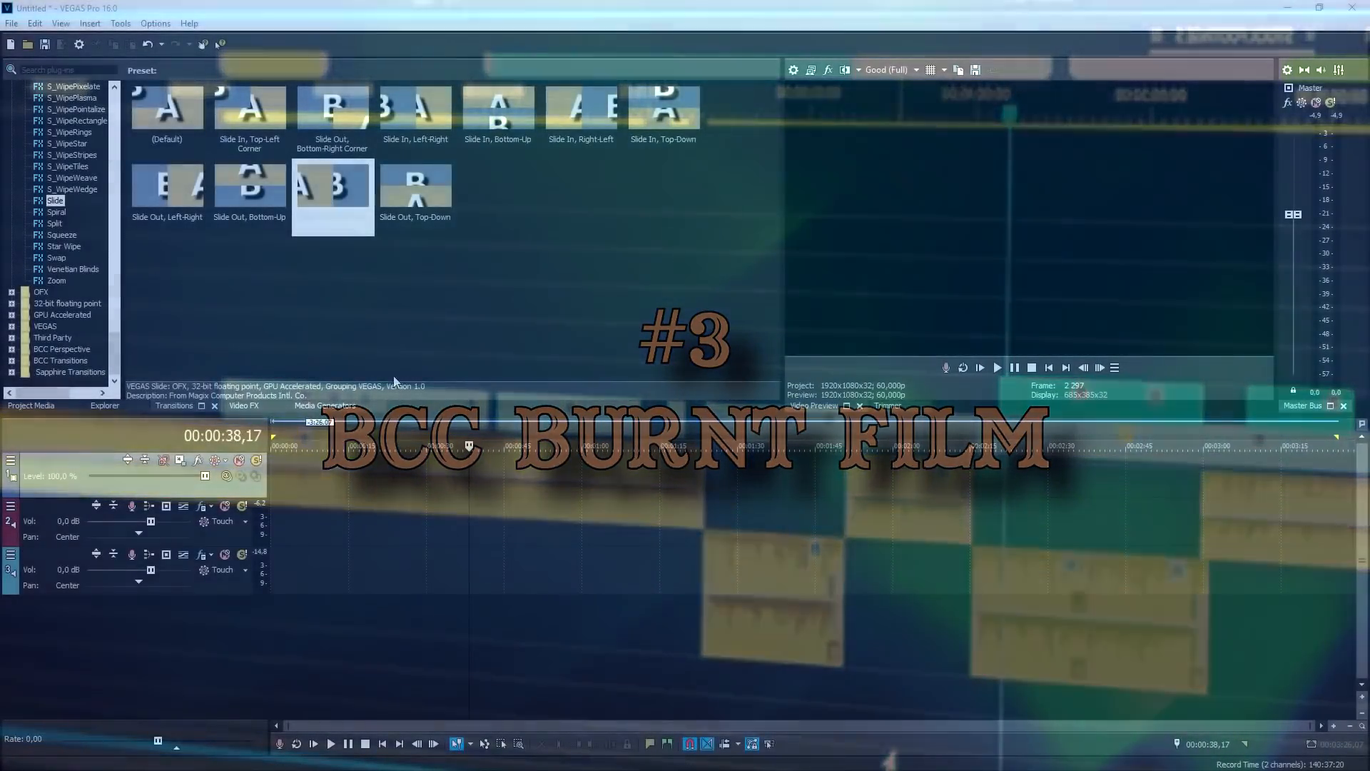
Step: Show the Checkerboard generator presets again
left_click(325, 406)
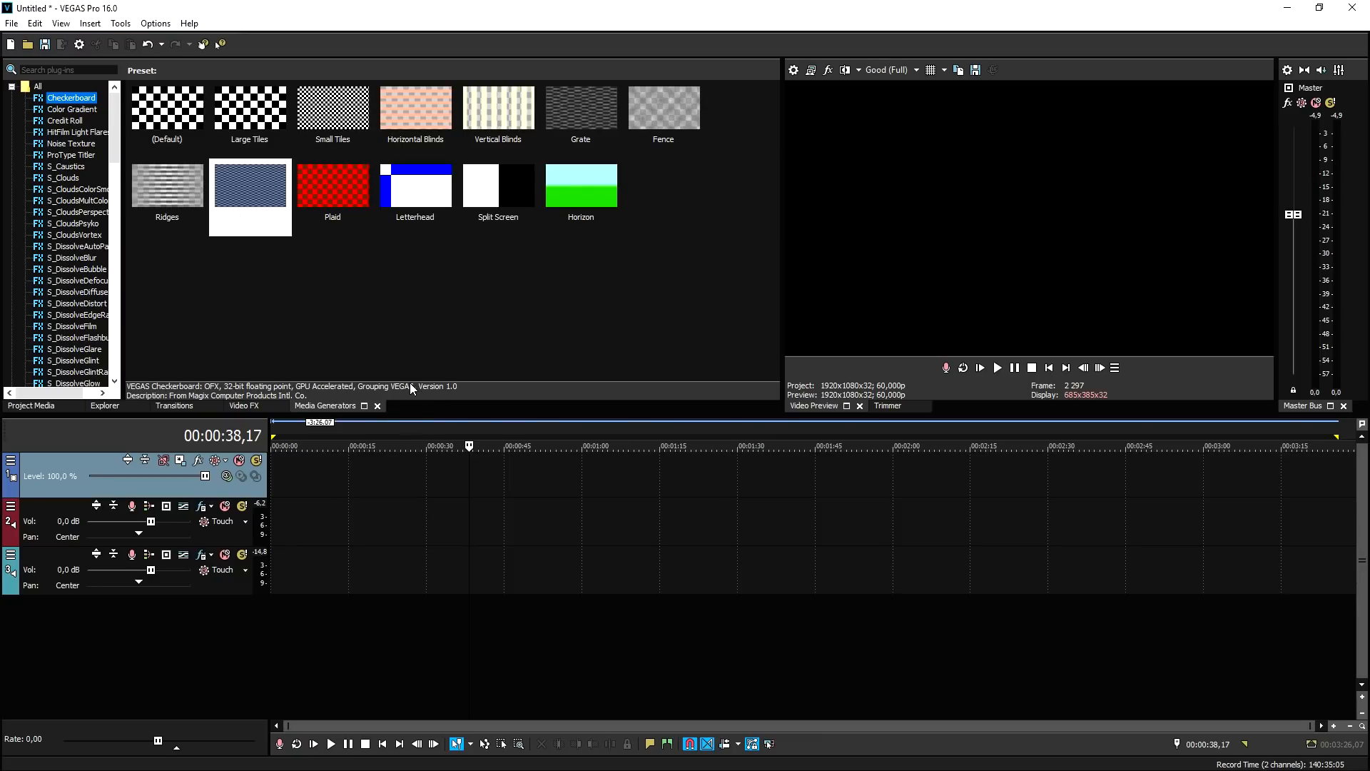
mouse_move(370, 317)
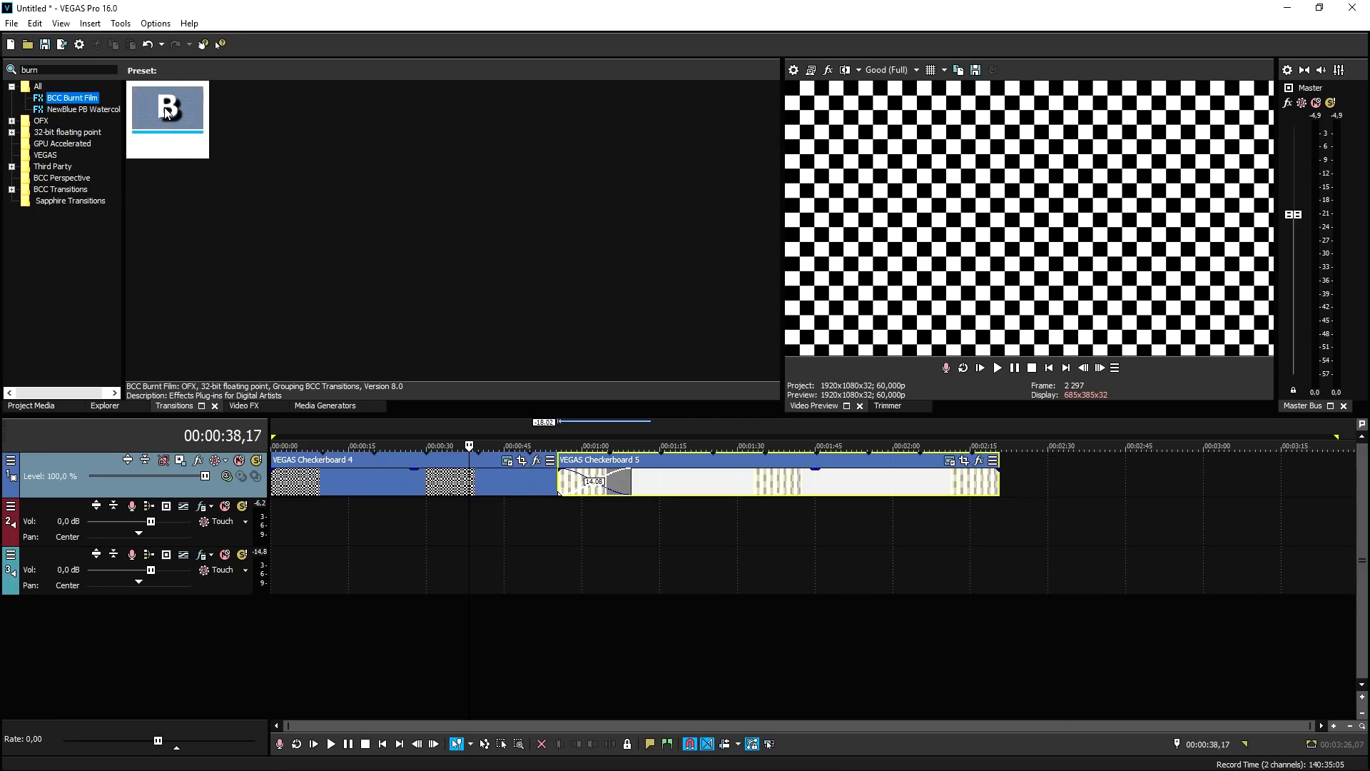
Step: Open the BCC Burnt Film transition's Video Event FX window and reposition it
double_click(167, 120)
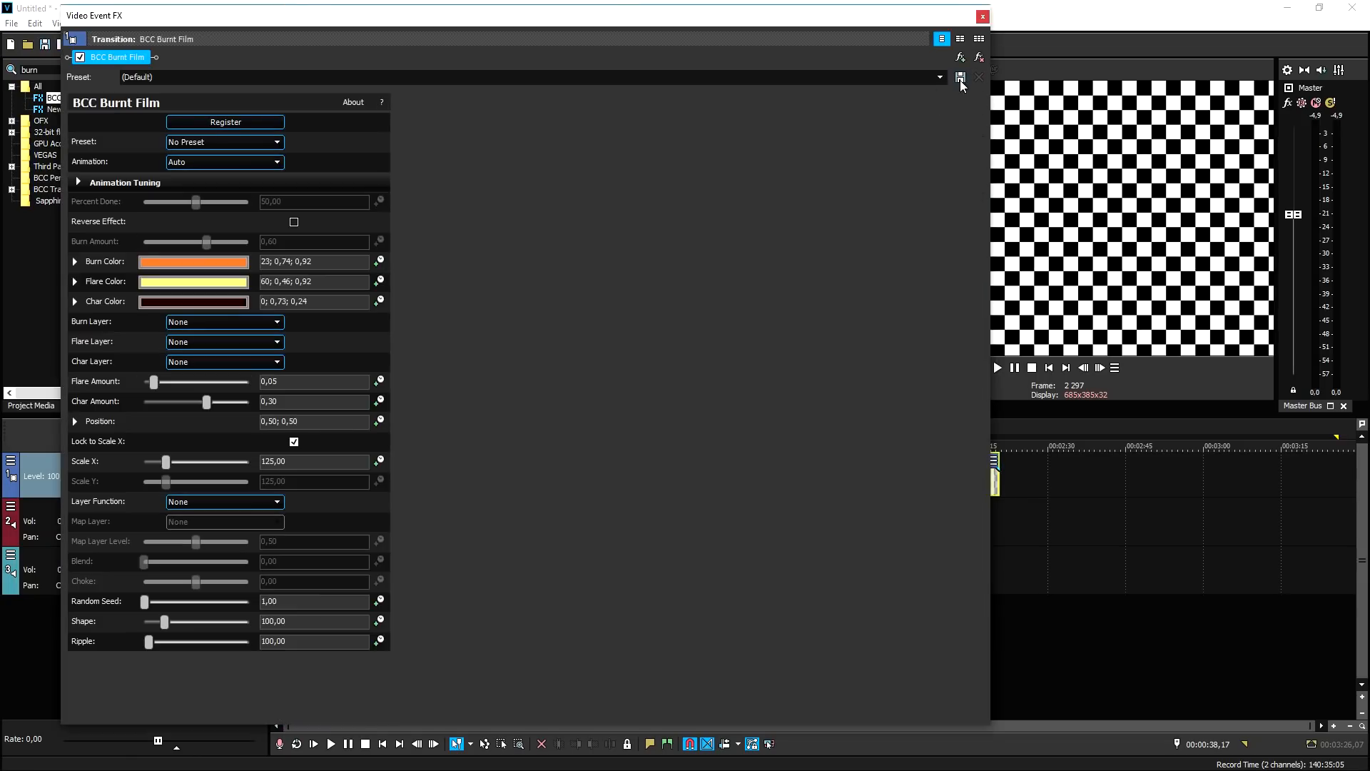
left_click(982, 16)
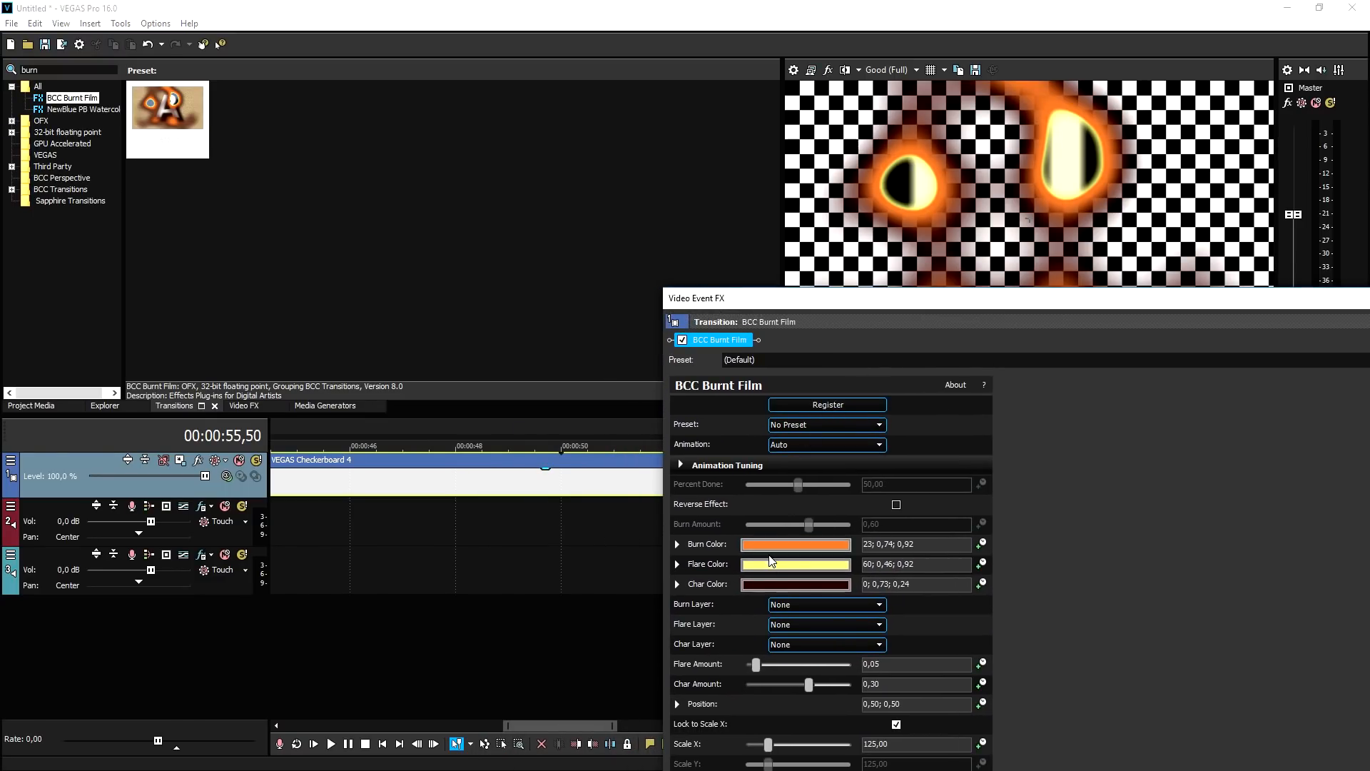
Step: Set the Burnt Film burn and char colours to red
left_click(794, 544)
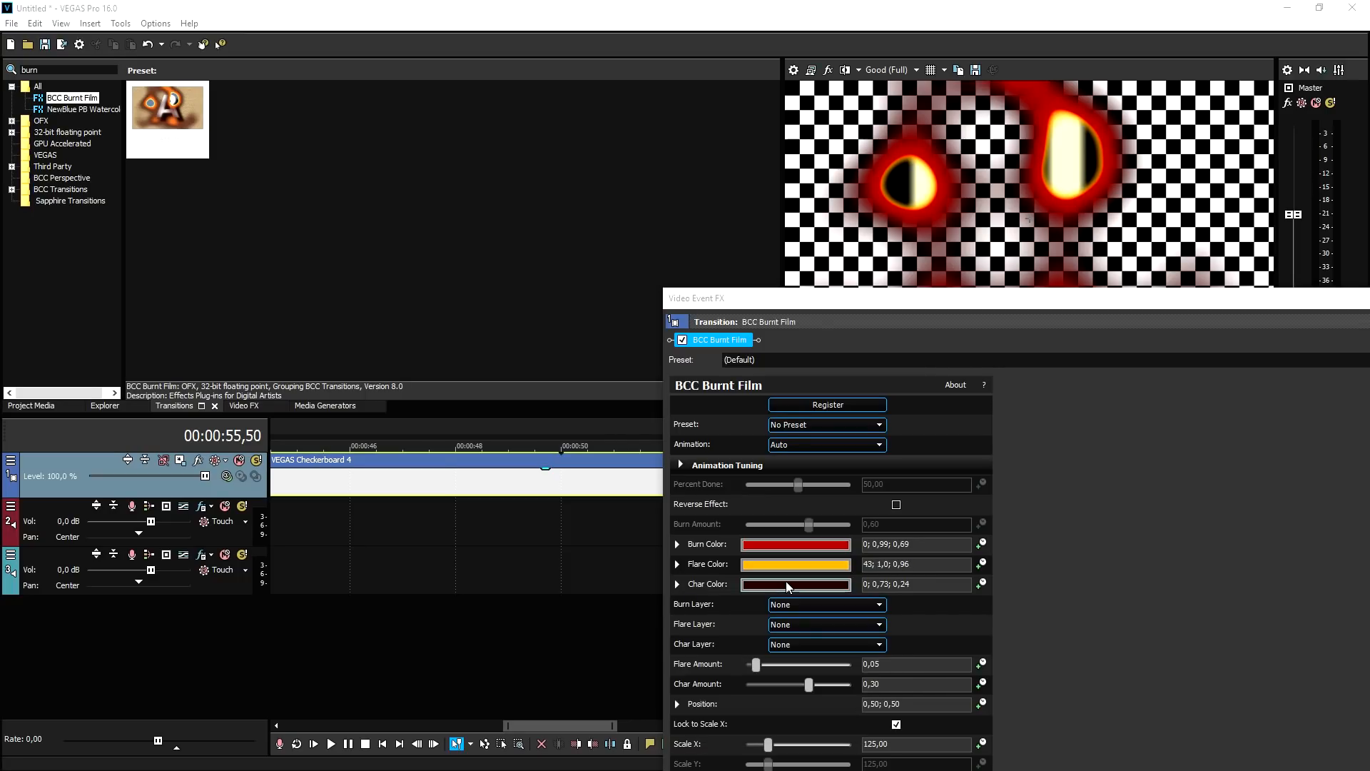
left_click(794, 584)
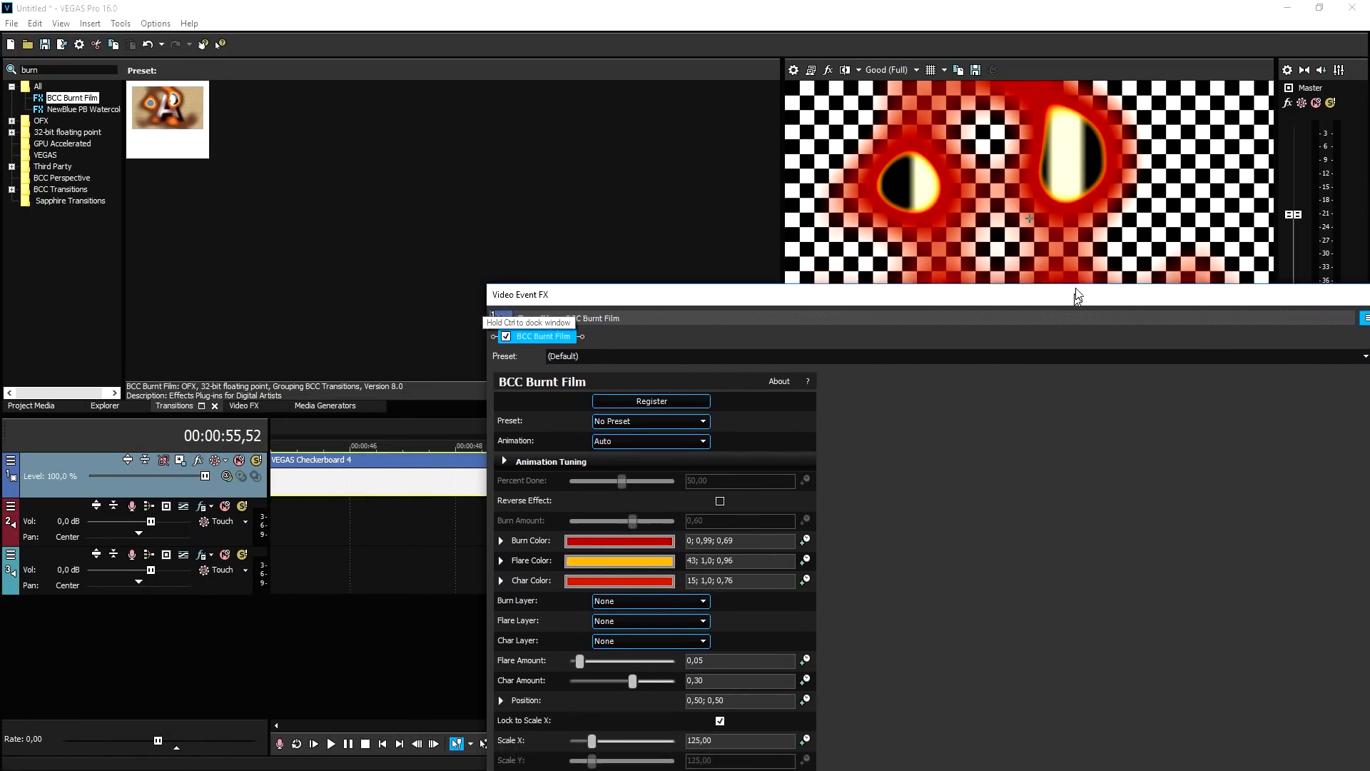
Step: Set Flare Amount 0.31, Char Amount 0.28, and adjust Scale X
left_click_drag(580, 660, 604, 633)
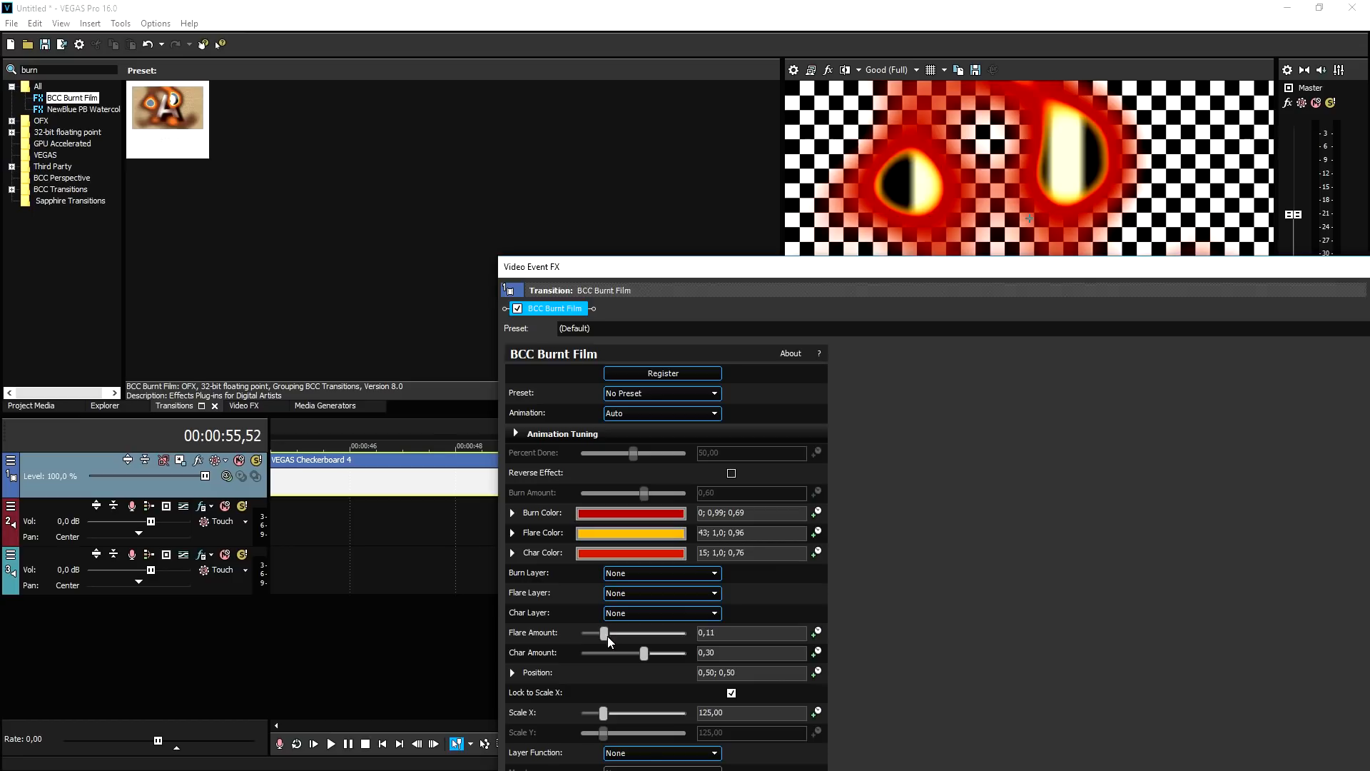
left_click_drag(603, 634, 645, 633)
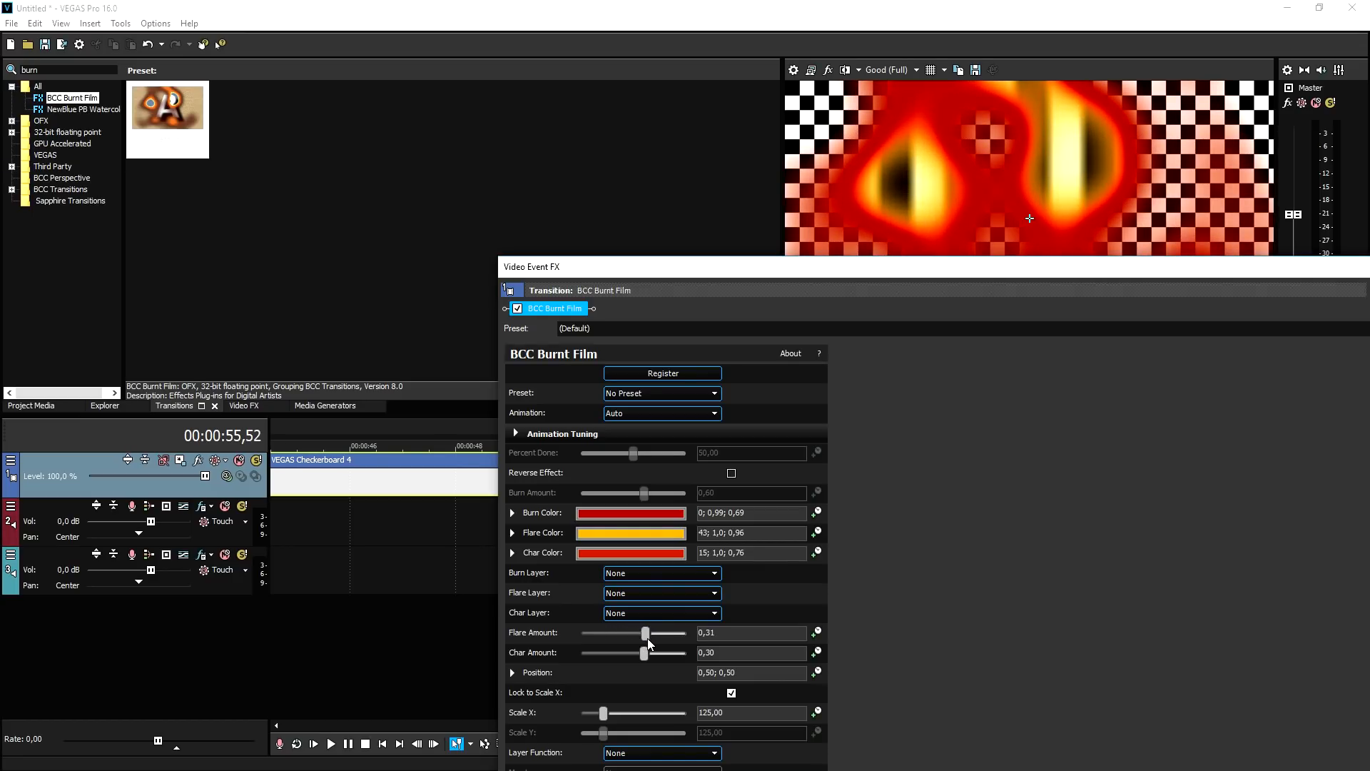
left_click_drag(645, 652, 622, 652)
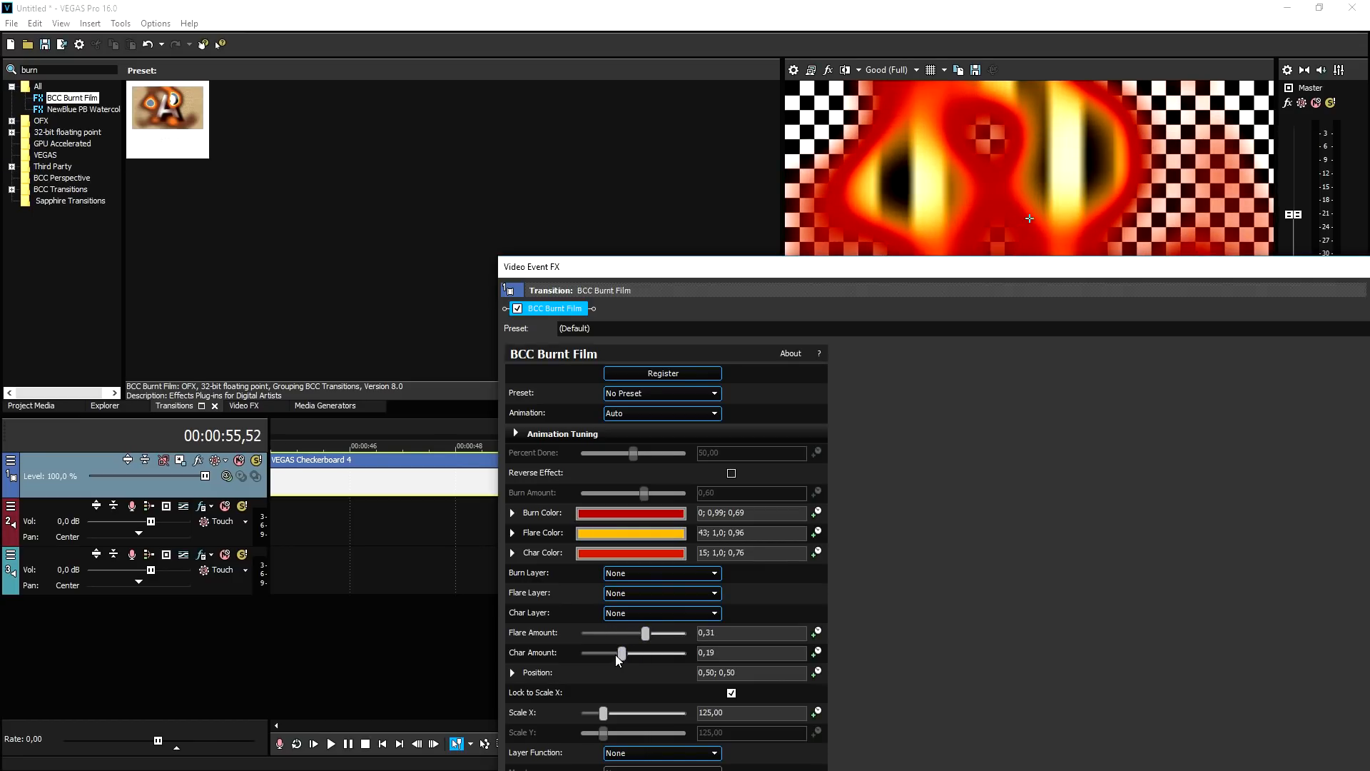
left_click_drag(622, 654, 638, 653)
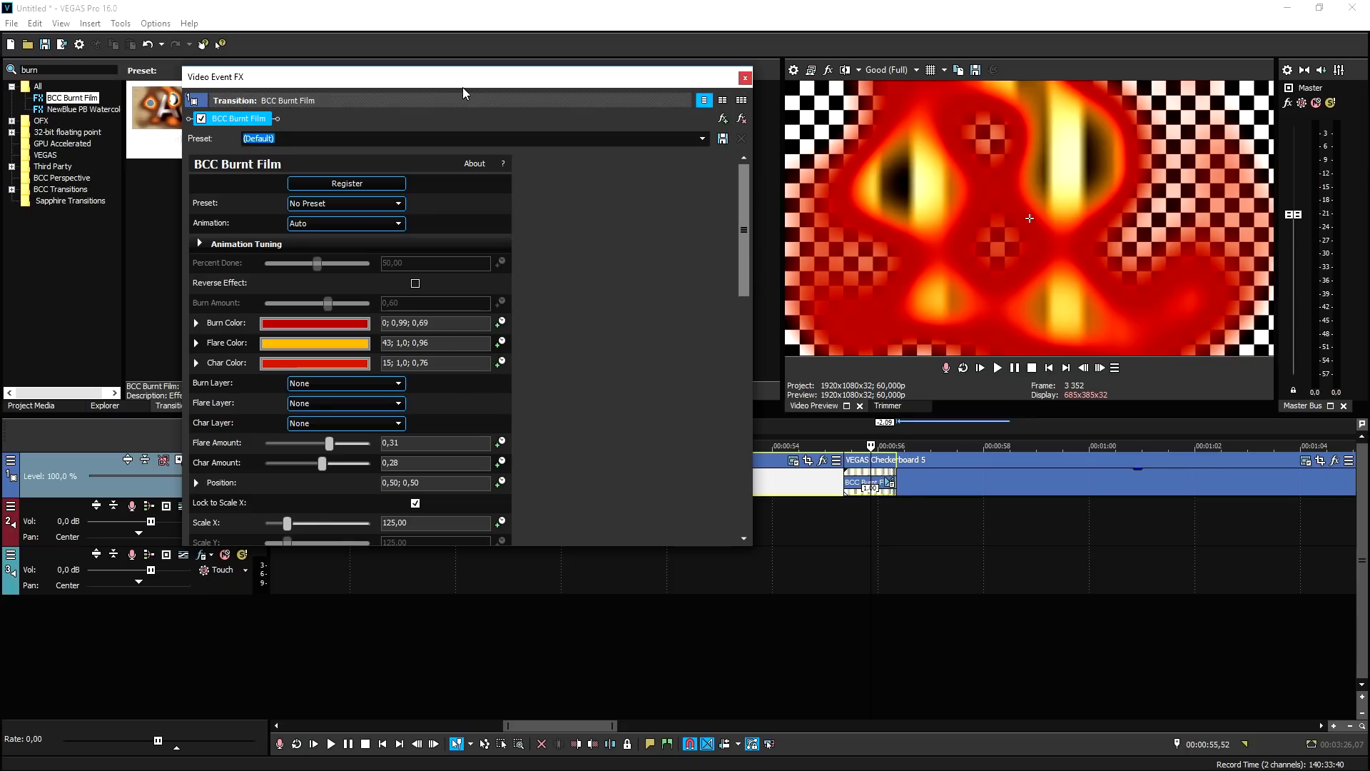
mouse_move(486, 115)
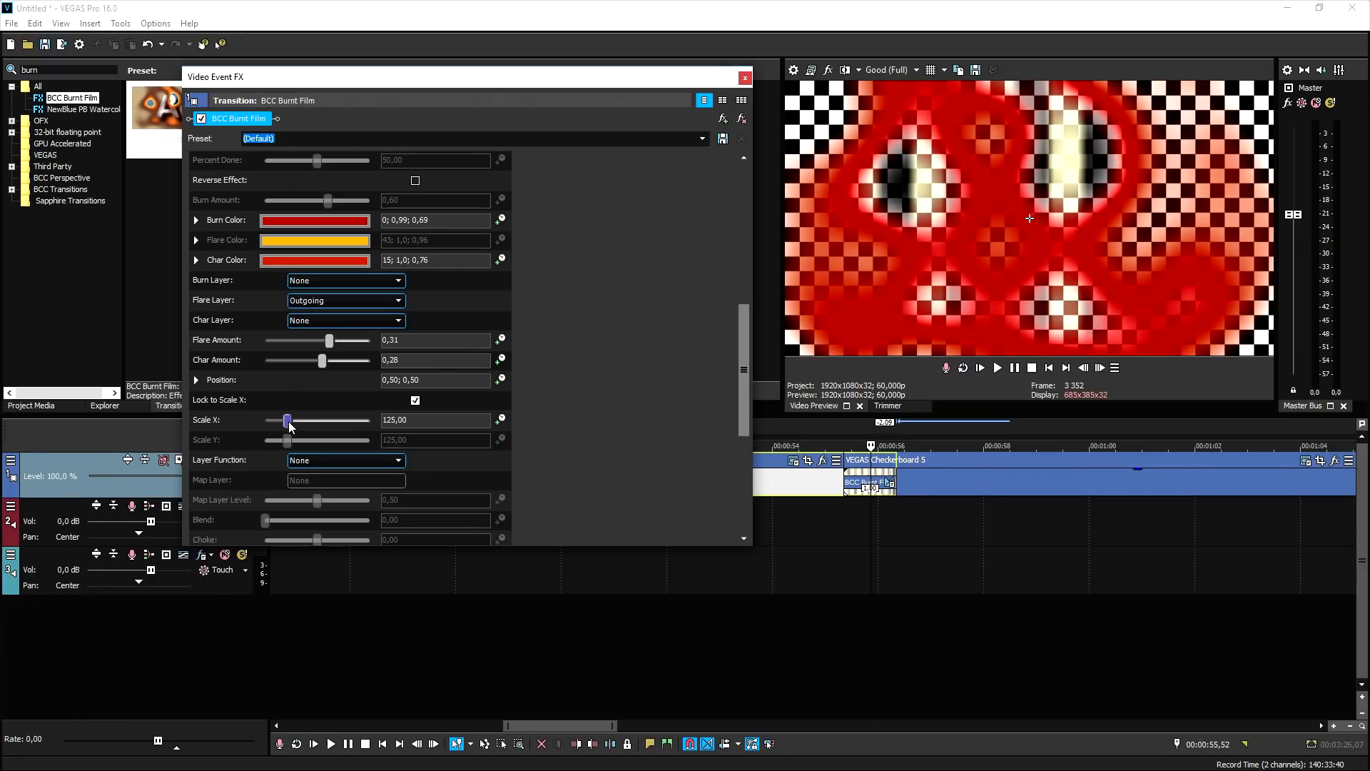
left_click_drag(288, 420, 287, 420)
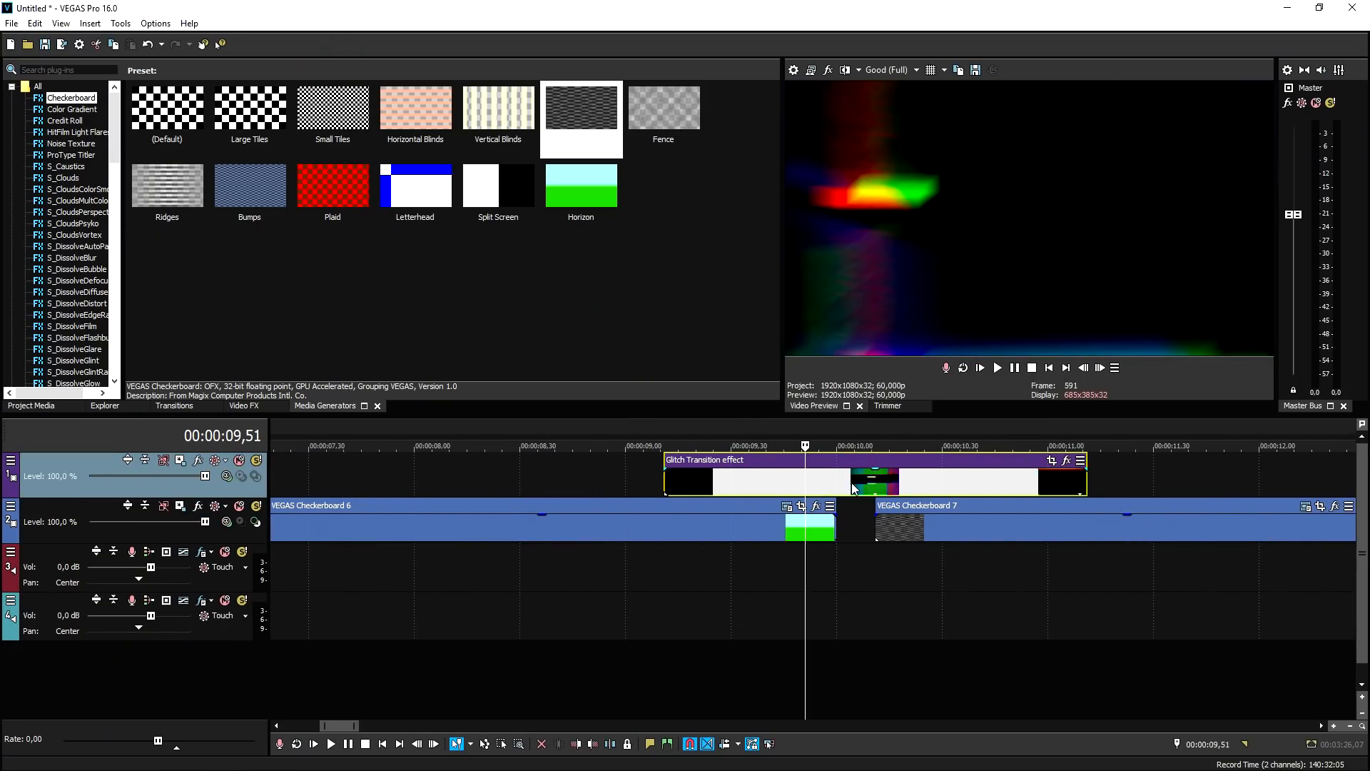
Step: Select the Glitch Transition overlay clip above the Checkerboard 6/7 cut
left_click(1099, 367)
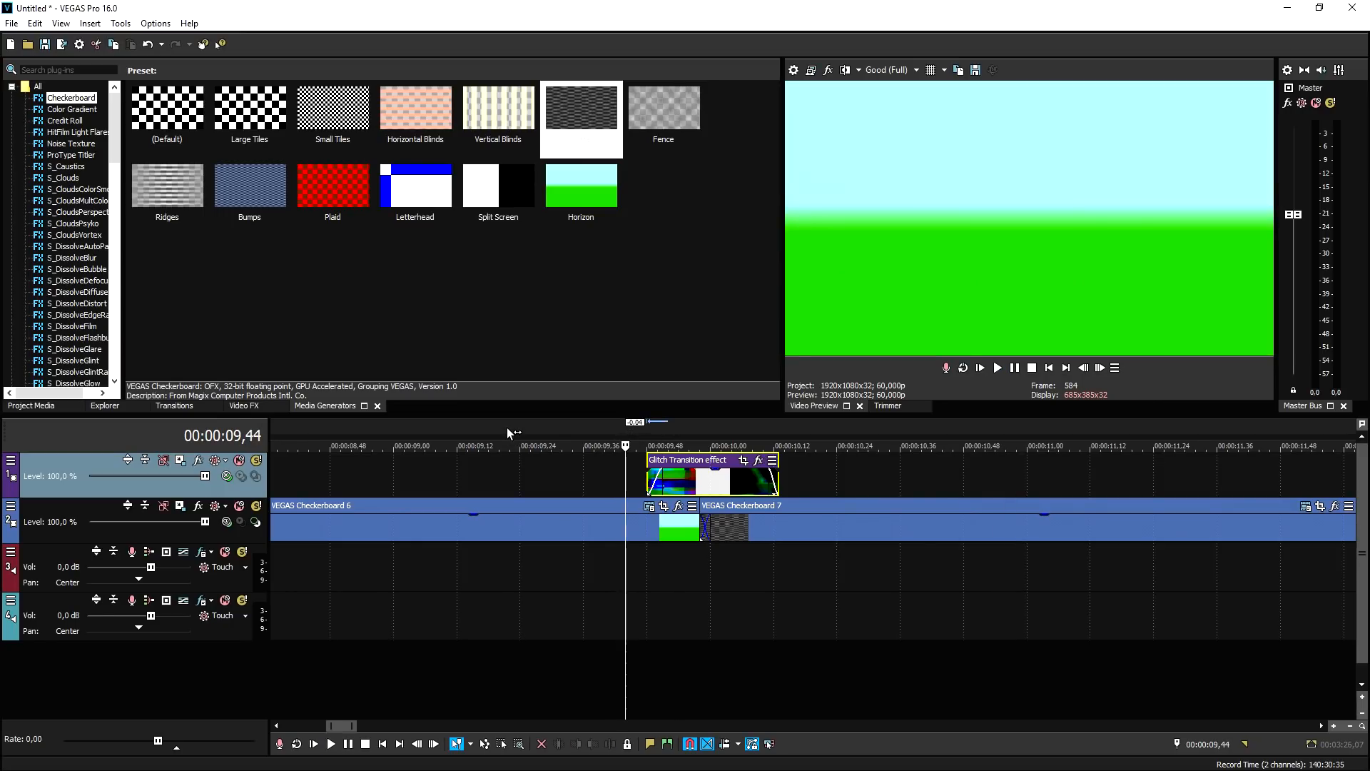
Step: Cue playback just before the Glitch Transition clip at the Checkerboard 6/7 edit
left_click(331, 743)
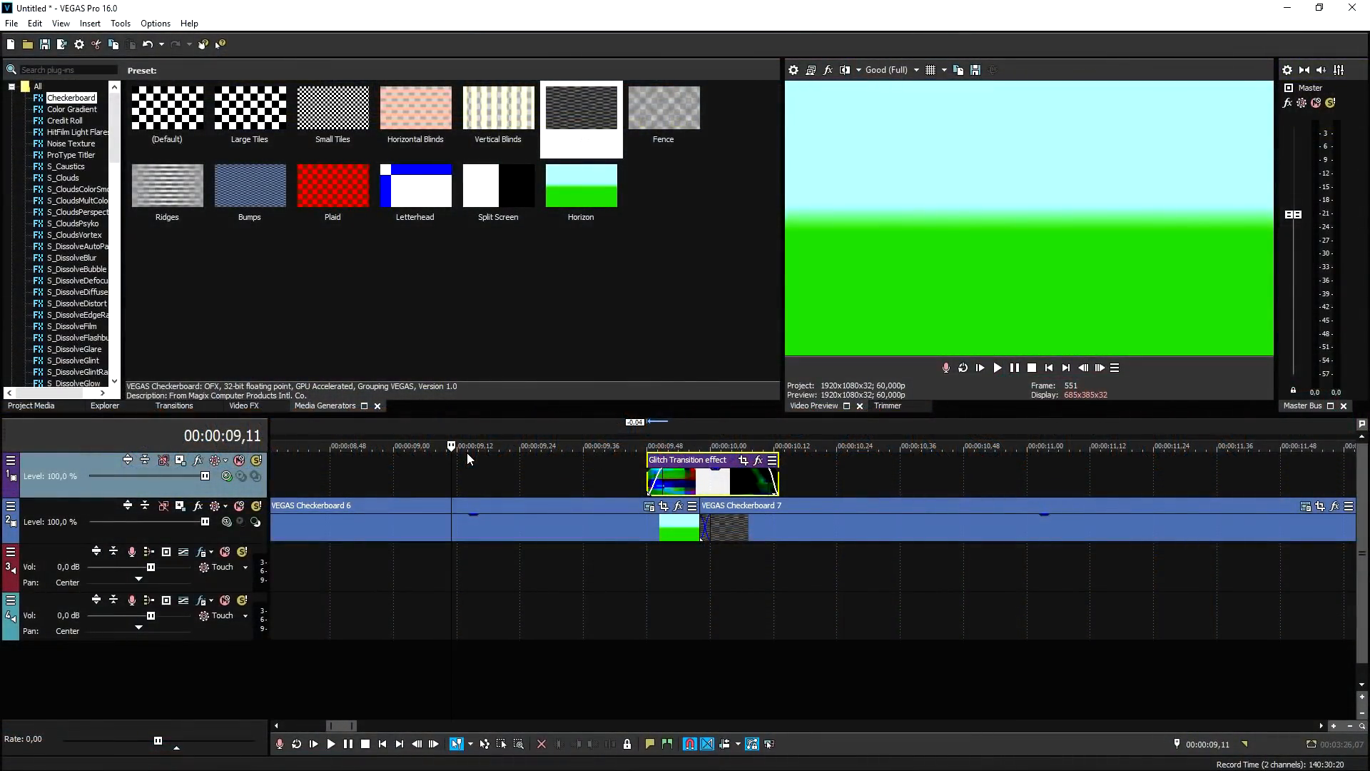
mouse_move(491, 467)
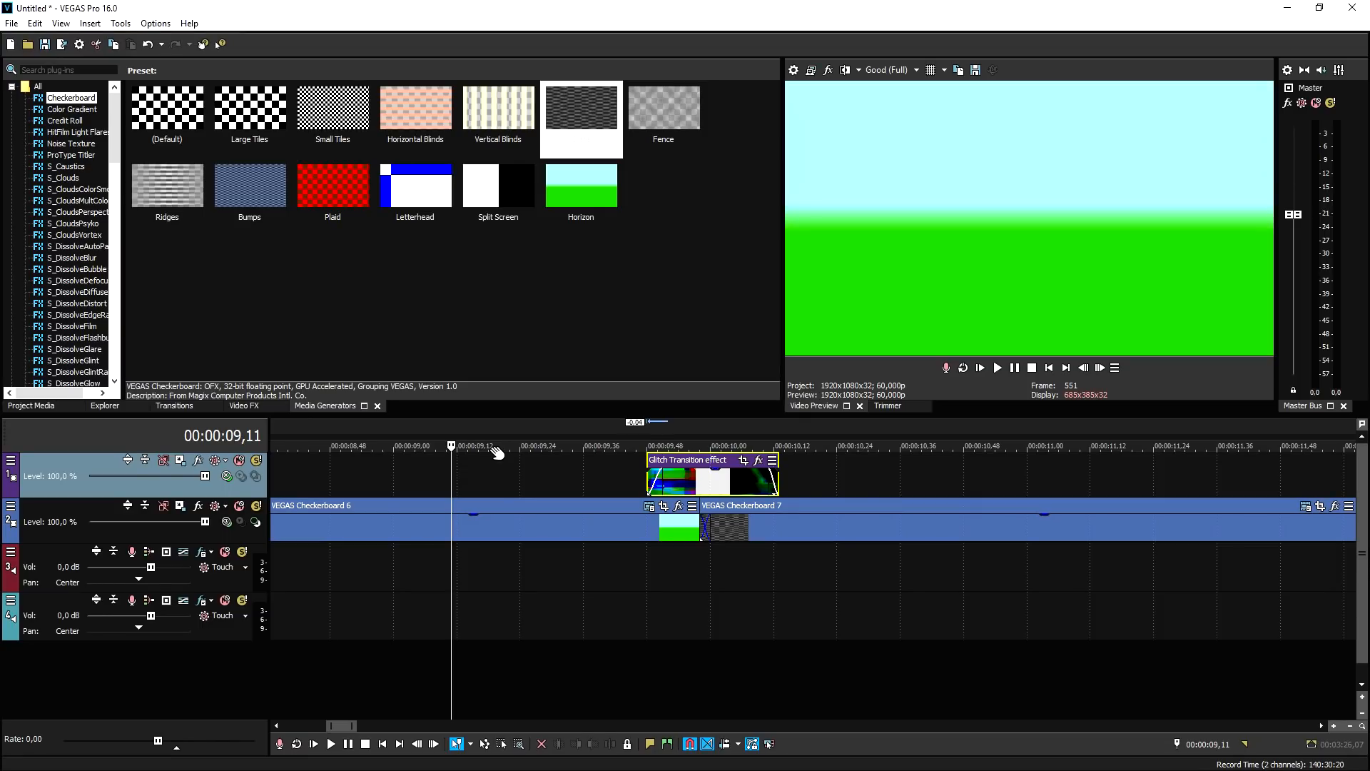
mouse_move(493, 455)
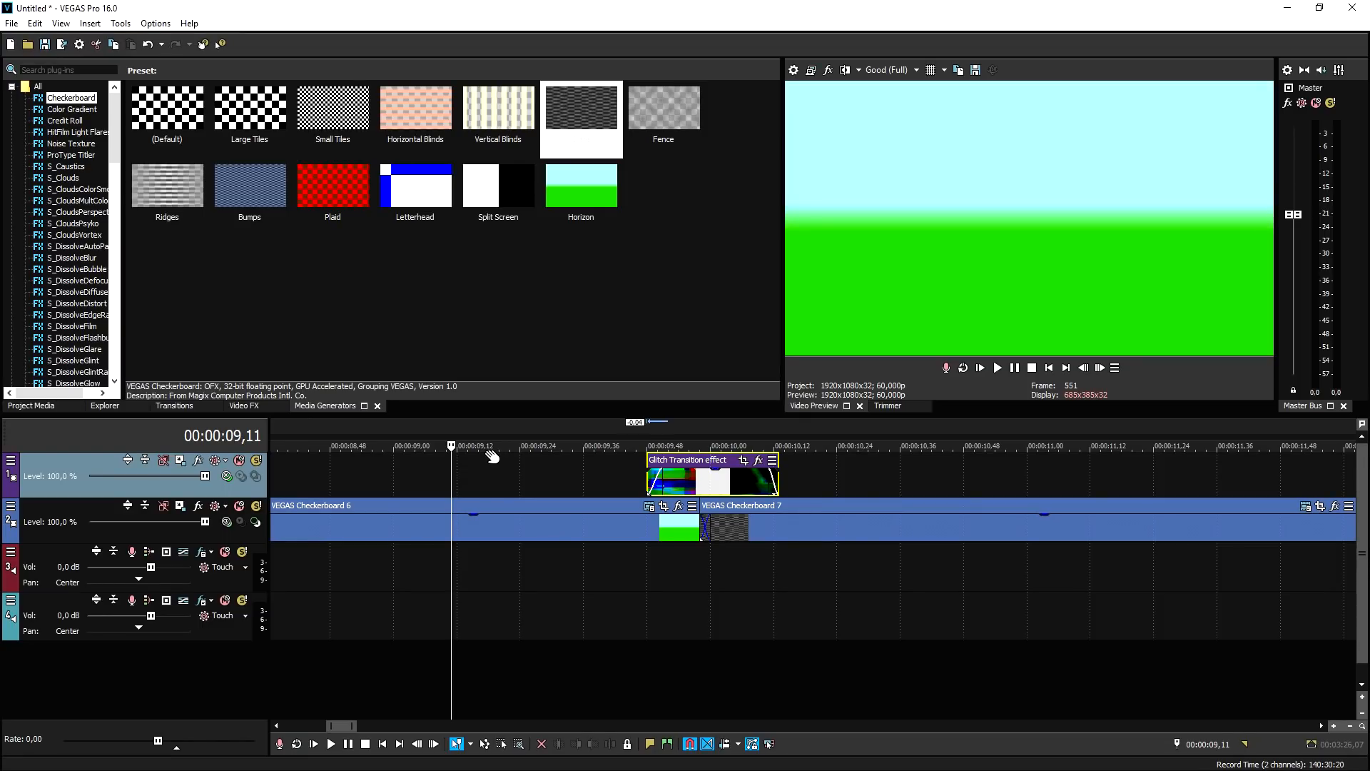
mouse_move(760, 560)
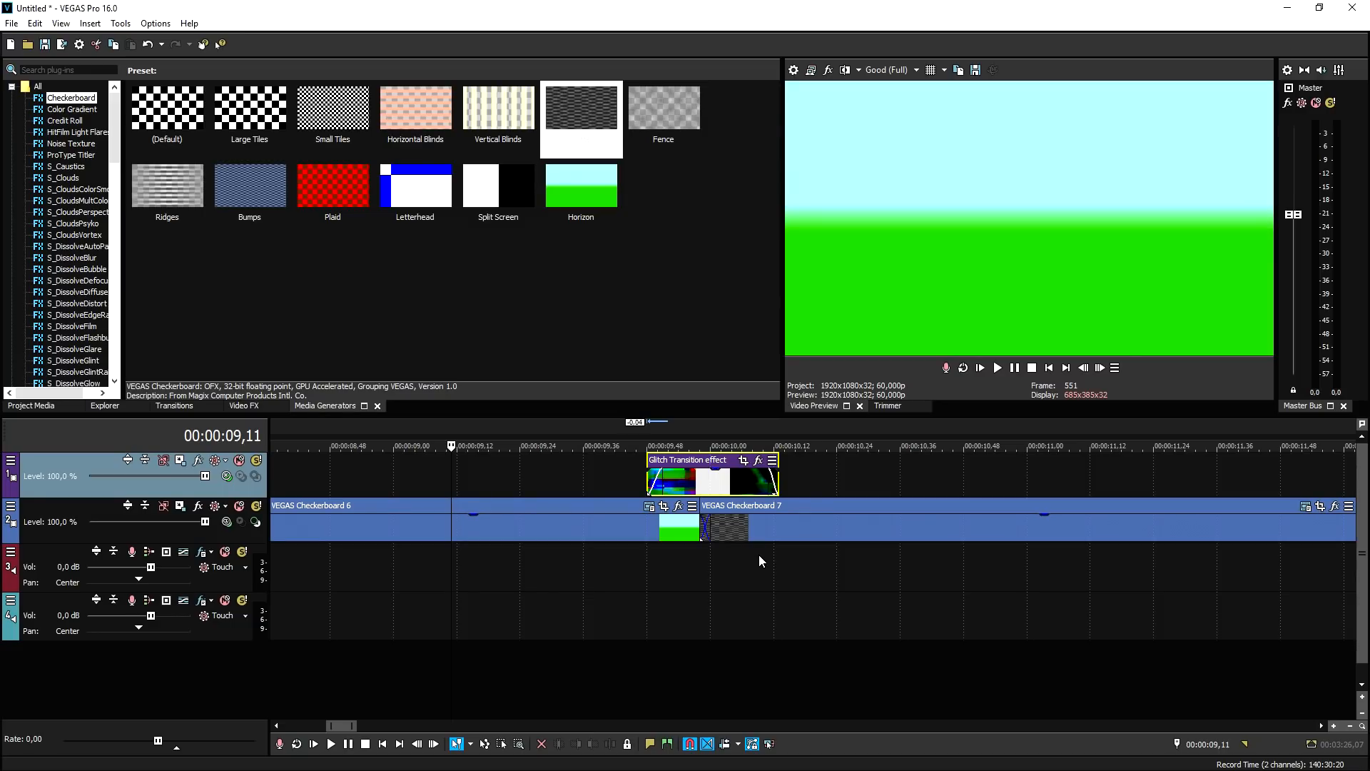
left_click(451, 445)
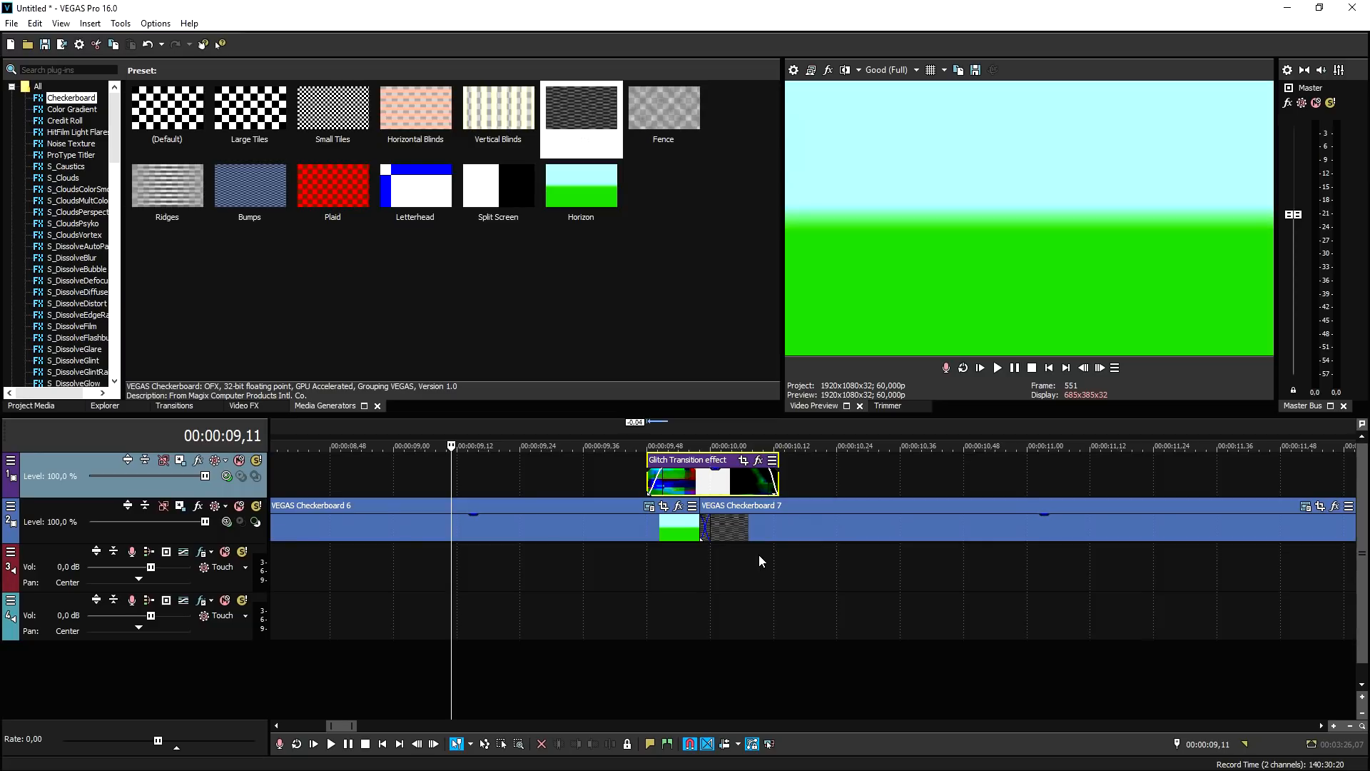